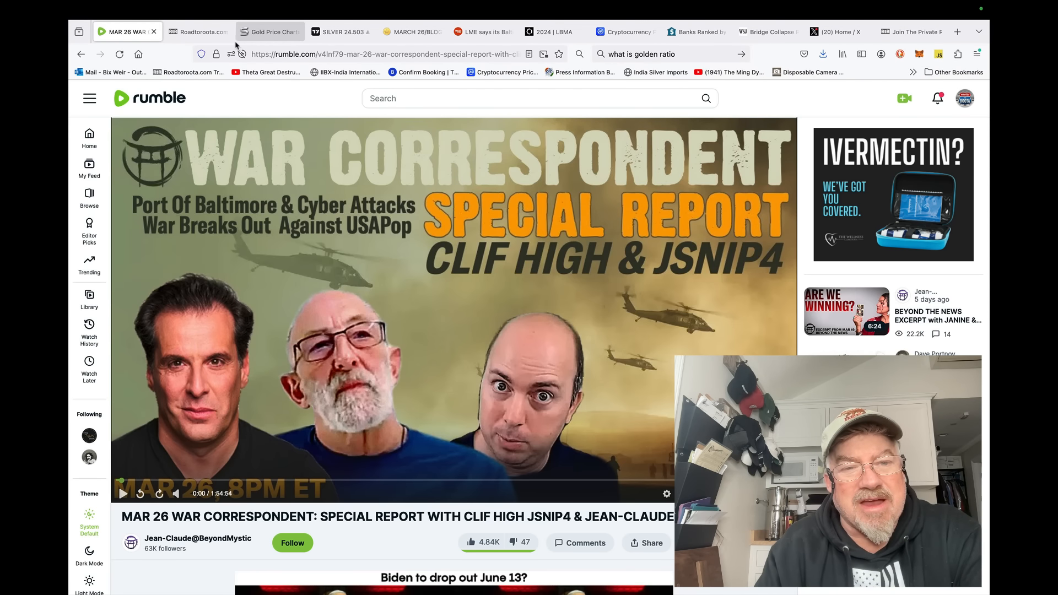
mouse_move(198, 32)
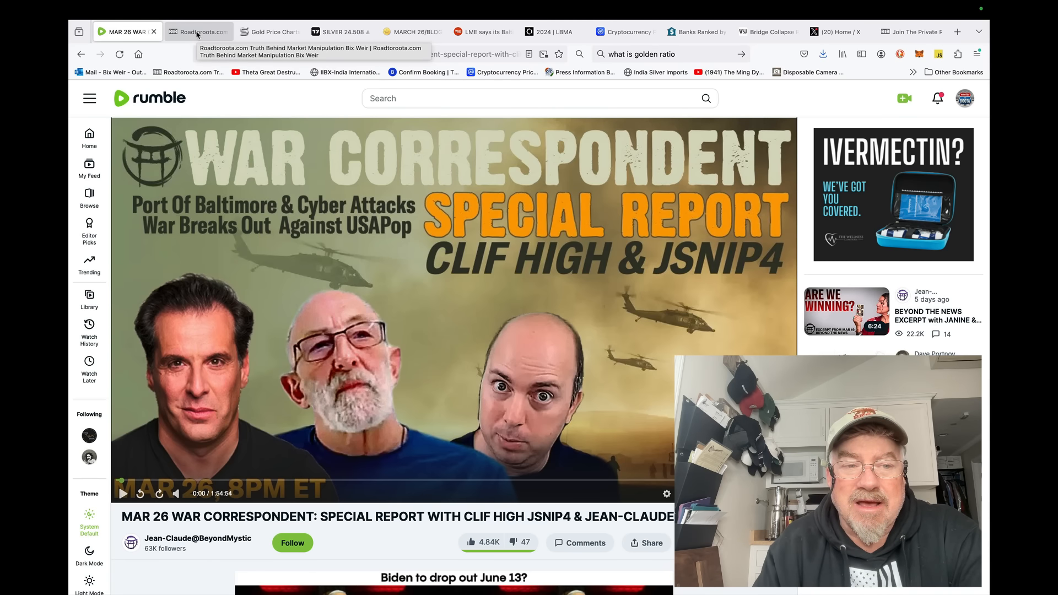
Switch to the Road to Roota members page and play the embedded silver-and-crypto Rumble video
left_click(197, 32)
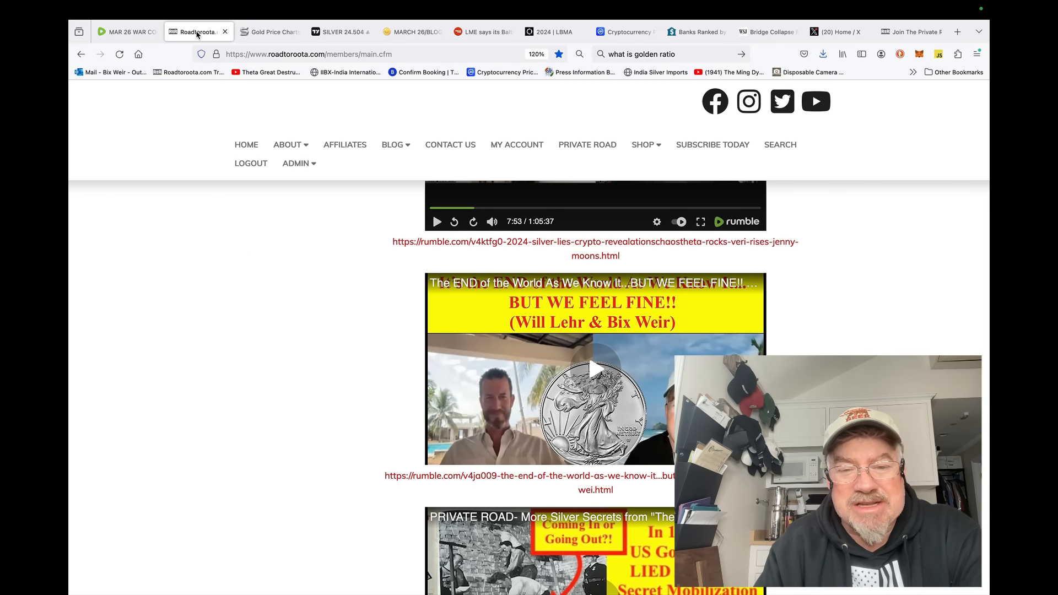
scroll("up", 3)
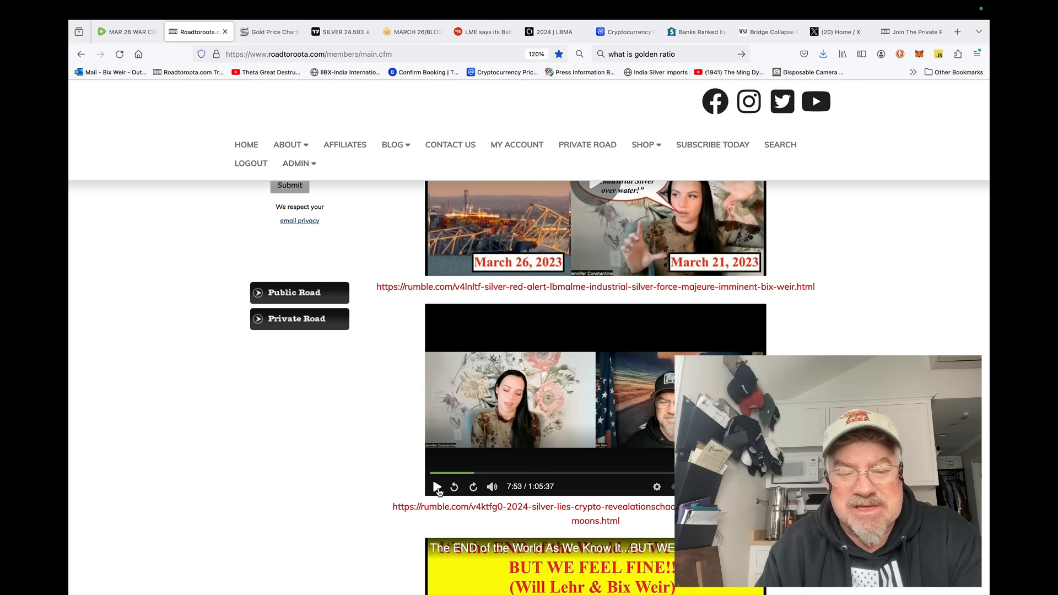
left_click(437, 486)
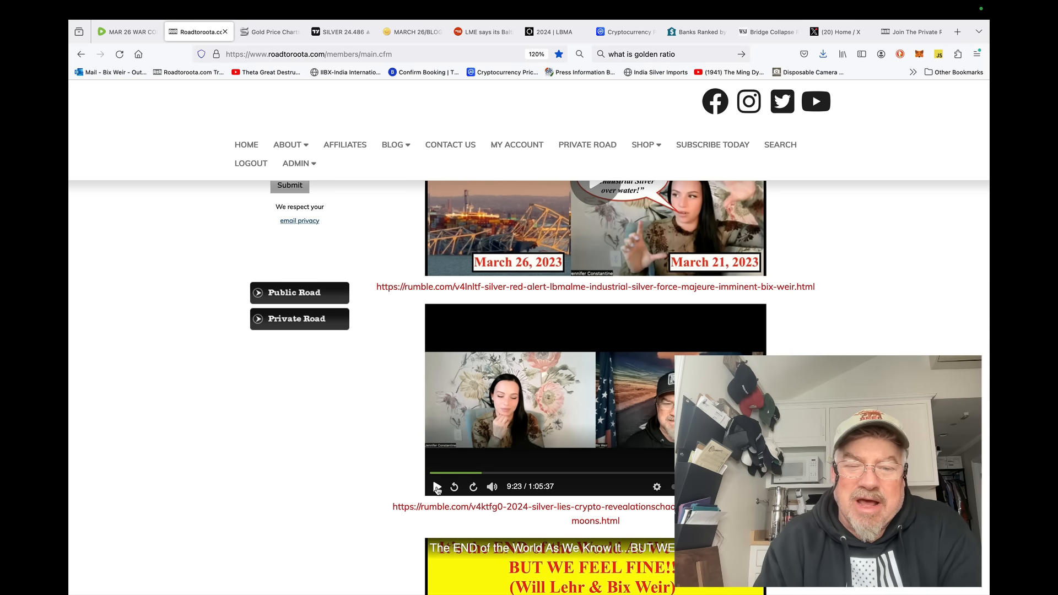
Scroll back up the Road to Roota page and switch to the LBMA 2024 forecast survey tab
scroll("down", 3)
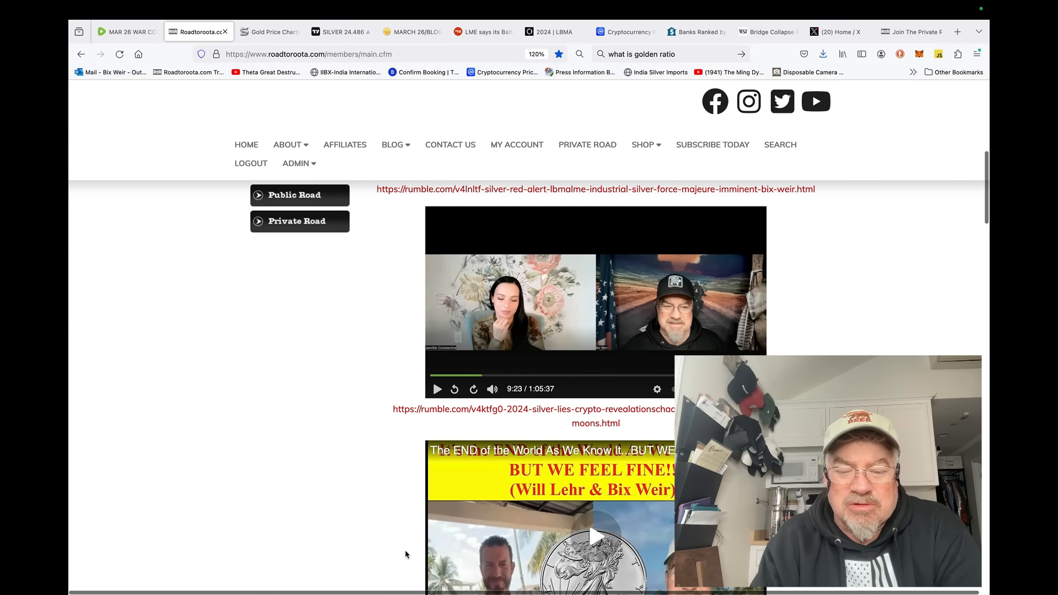
scroll("down", 3)
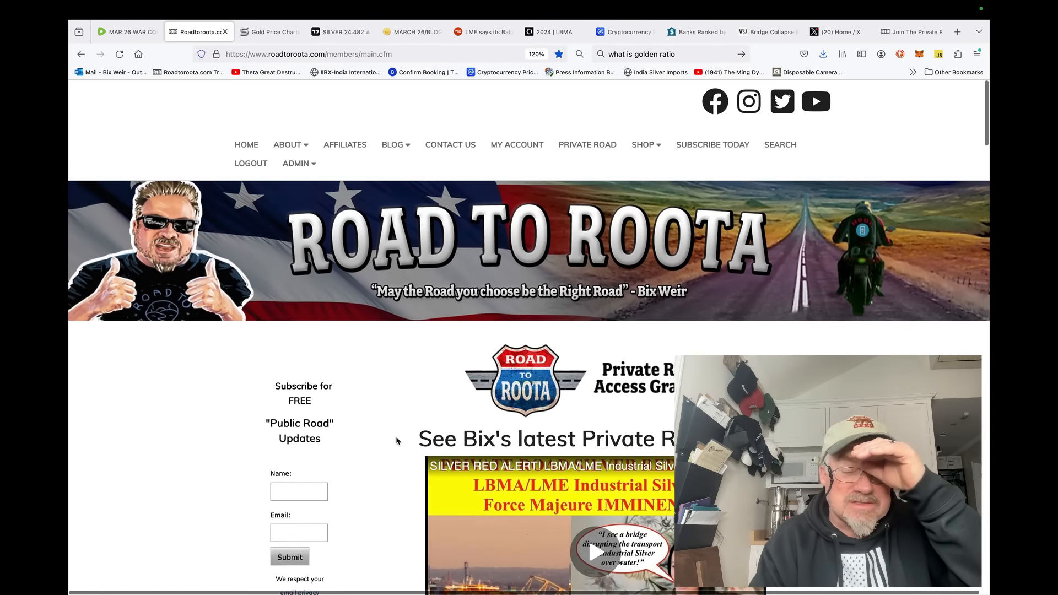
scroll("down", 3)
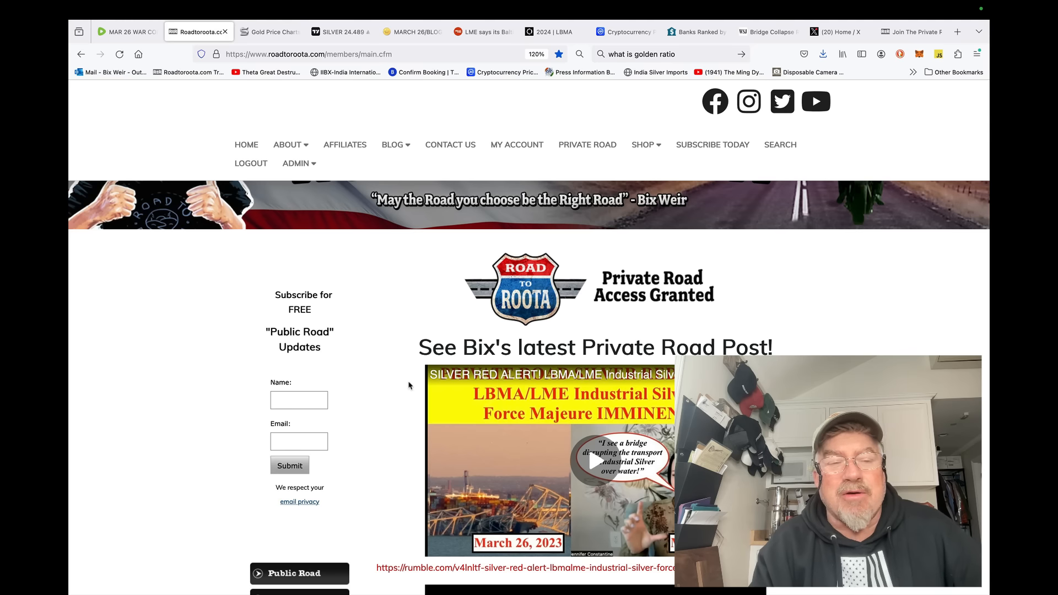
mouse_move(421, 311)
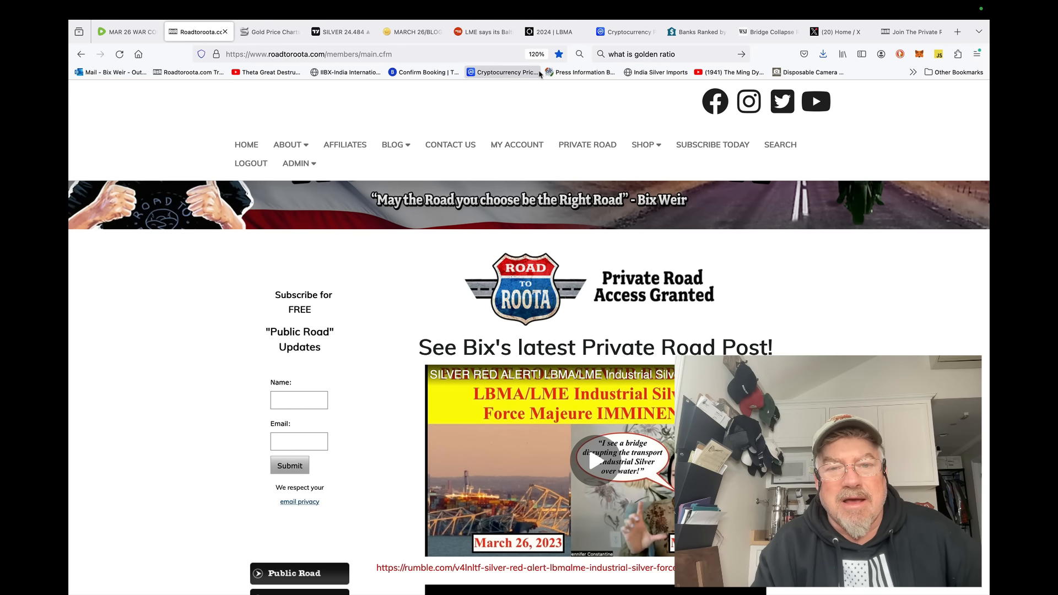
left_click(550, 31)
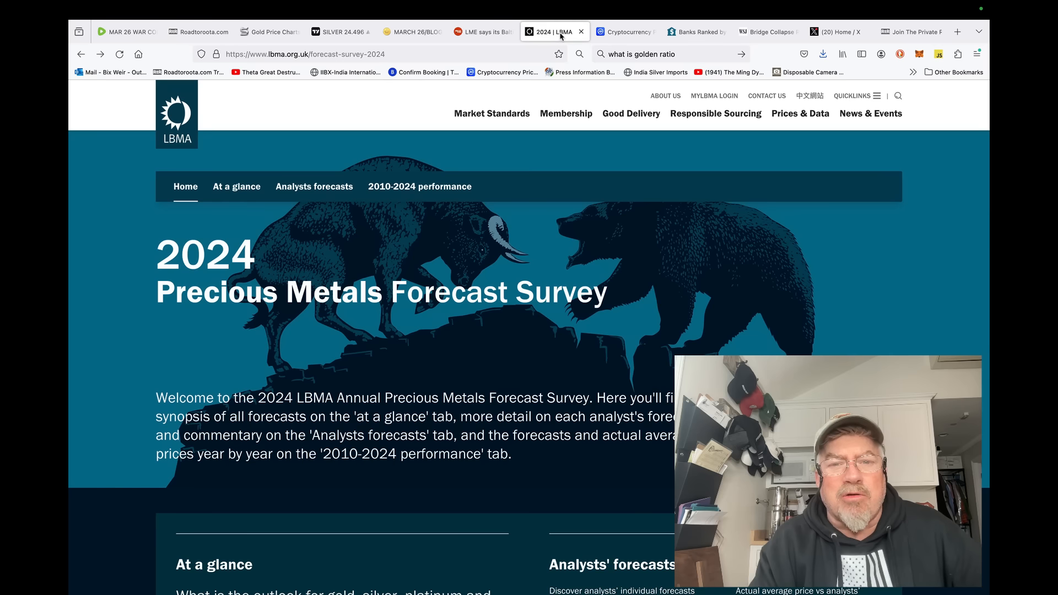
Read through the Mining.com LME Baltimore warehouses article and return to its headline
left_click(483, 32)
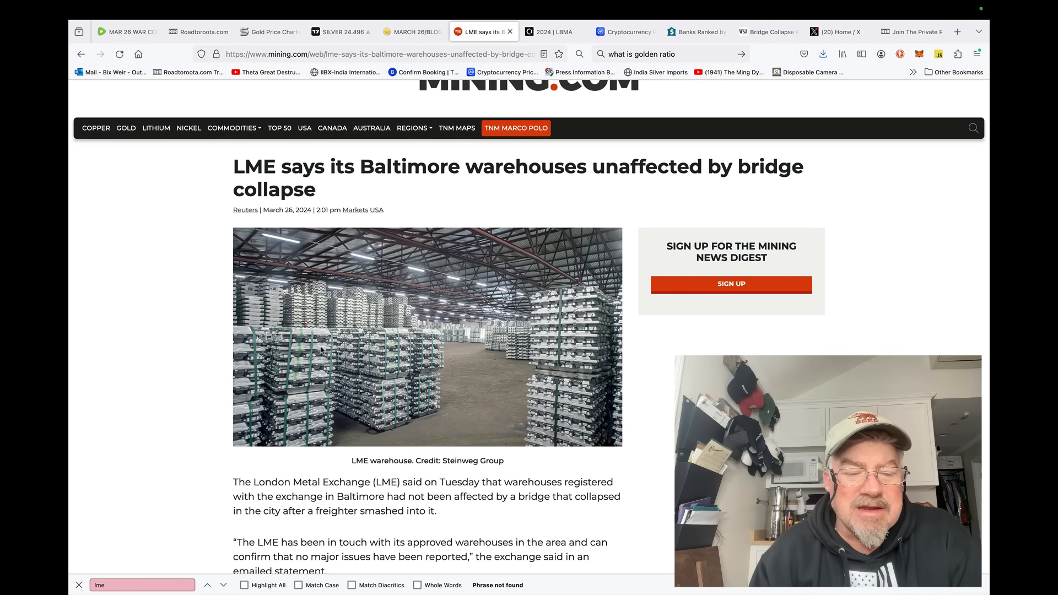
scroll("down", 3)
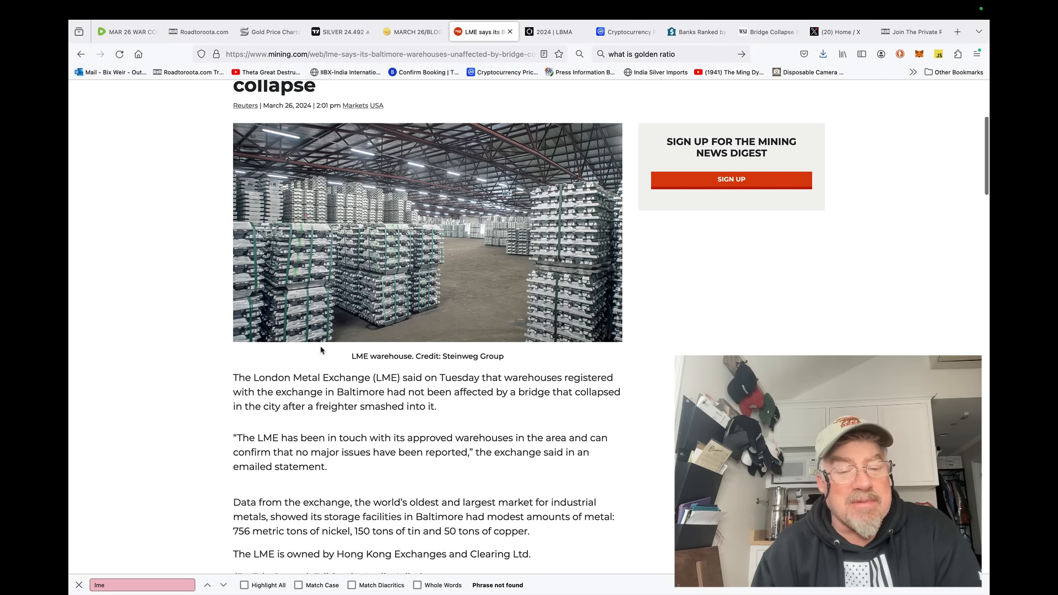
scroll("down", 3)
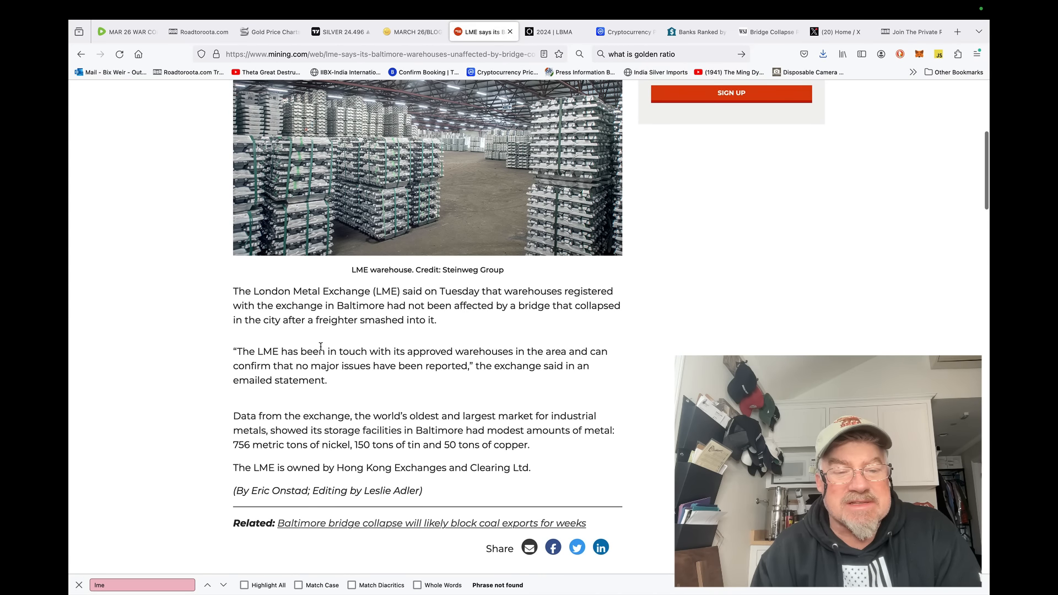
scroll("down", 3)
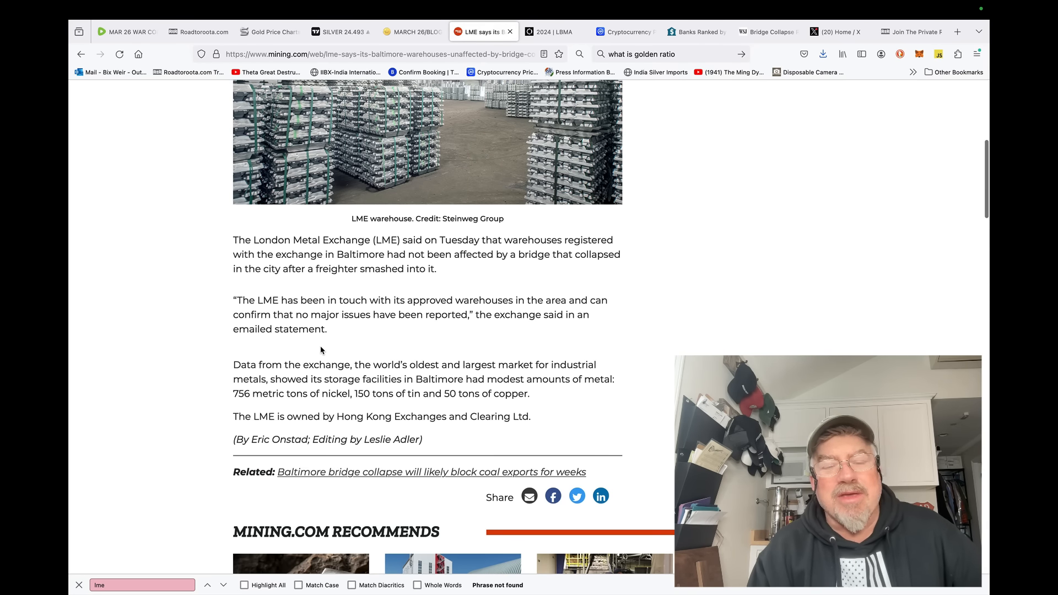
scroll("up", 3)
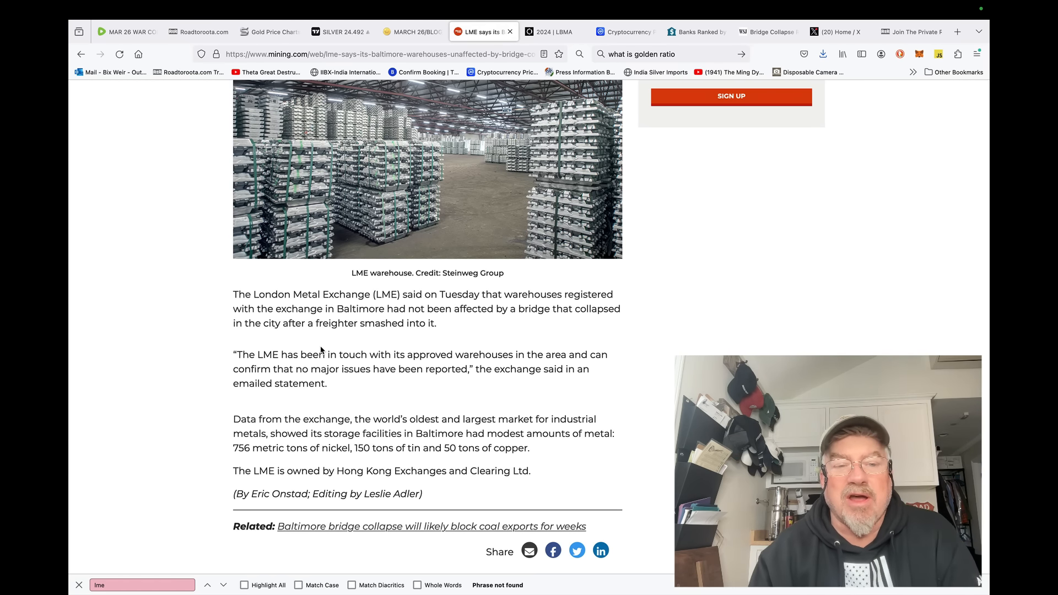
scroll("up", 3)
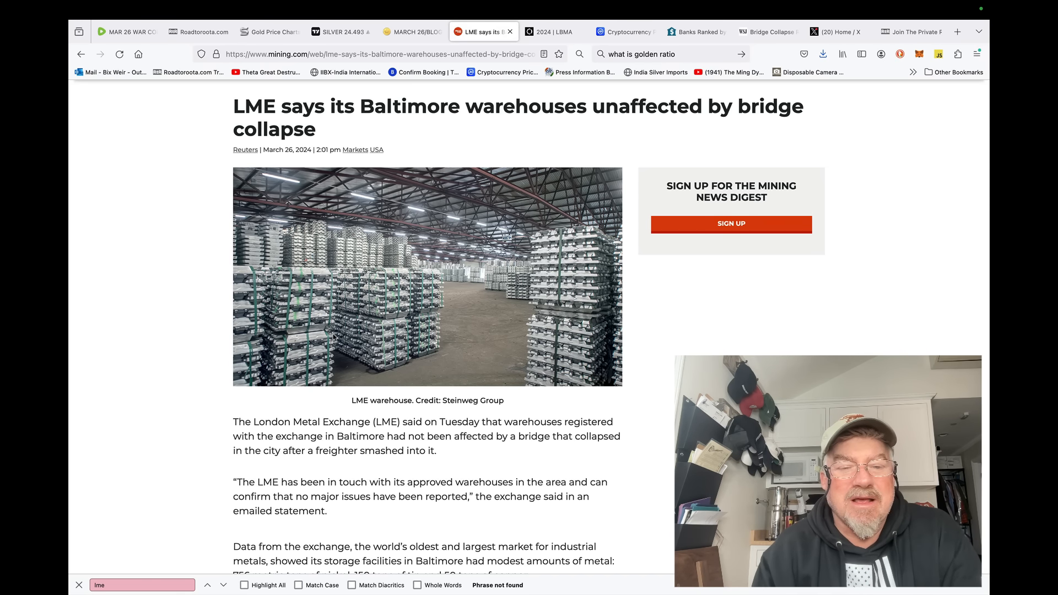
scroll("down", 3)
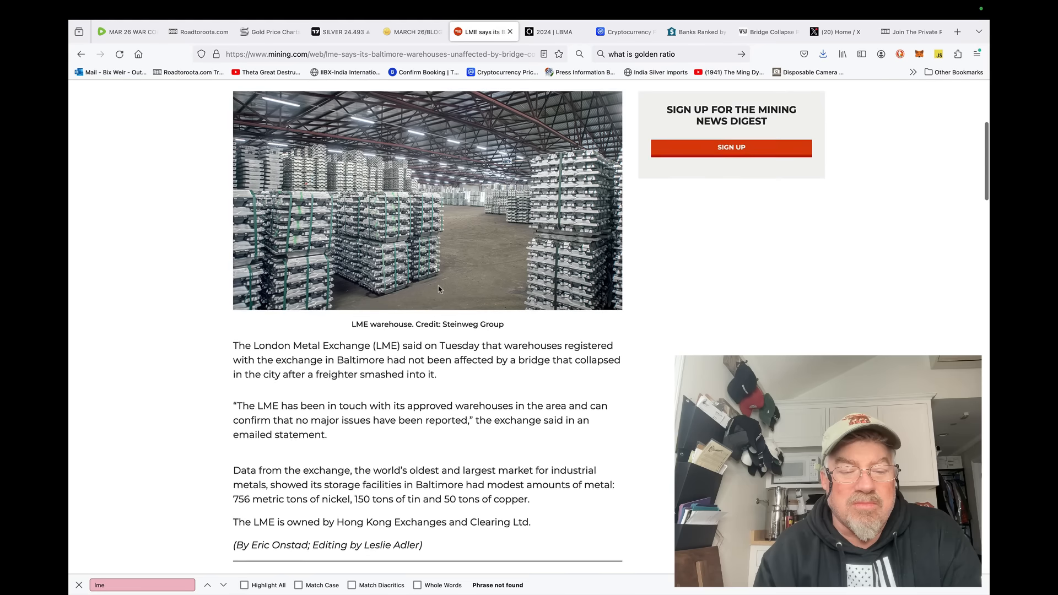
scroll("down", 3)
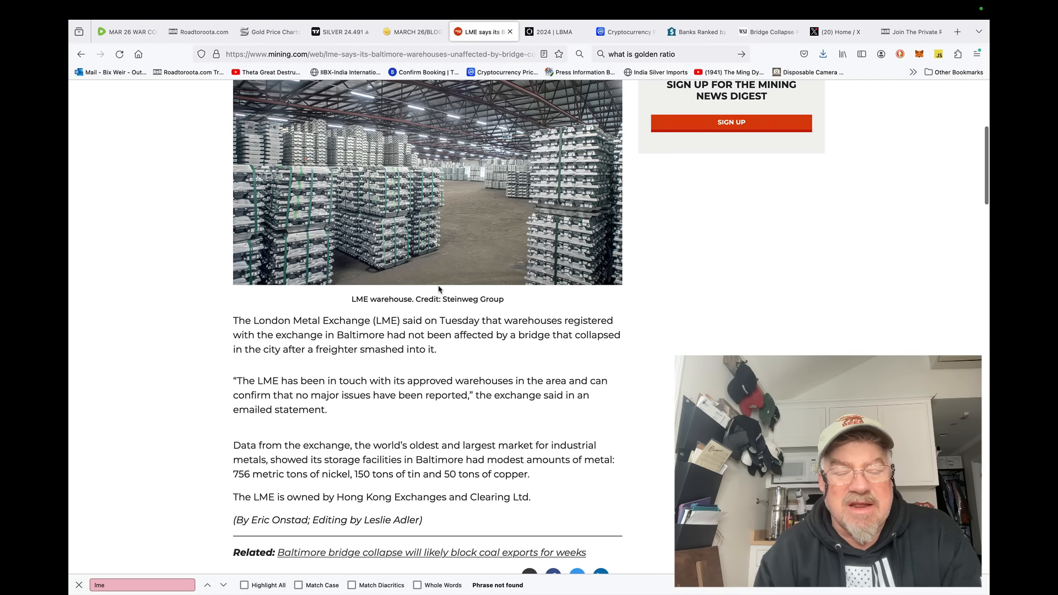
scroll("up", 3)
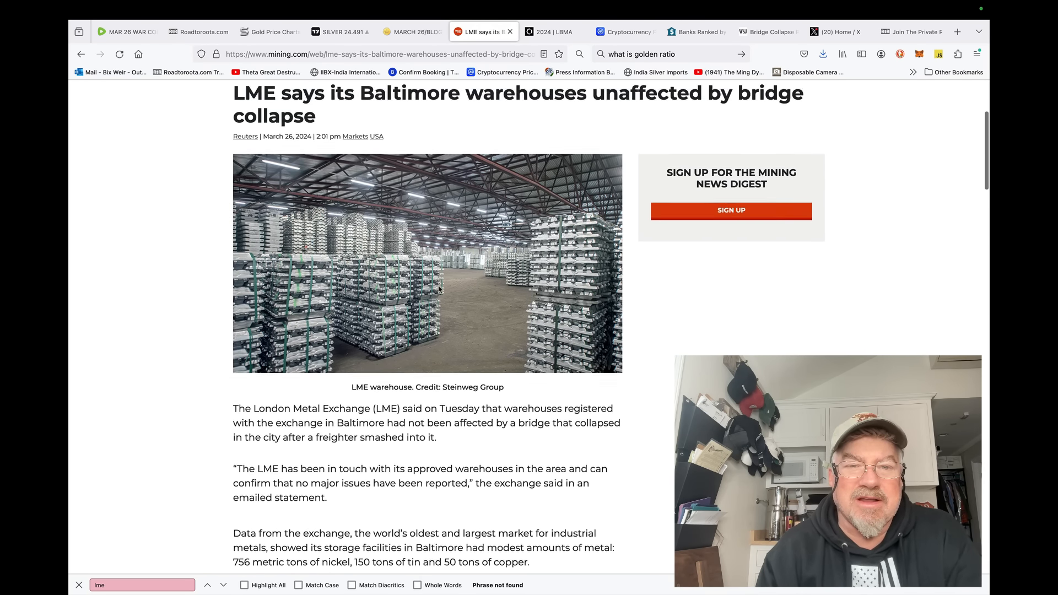
scroll("up", 3)
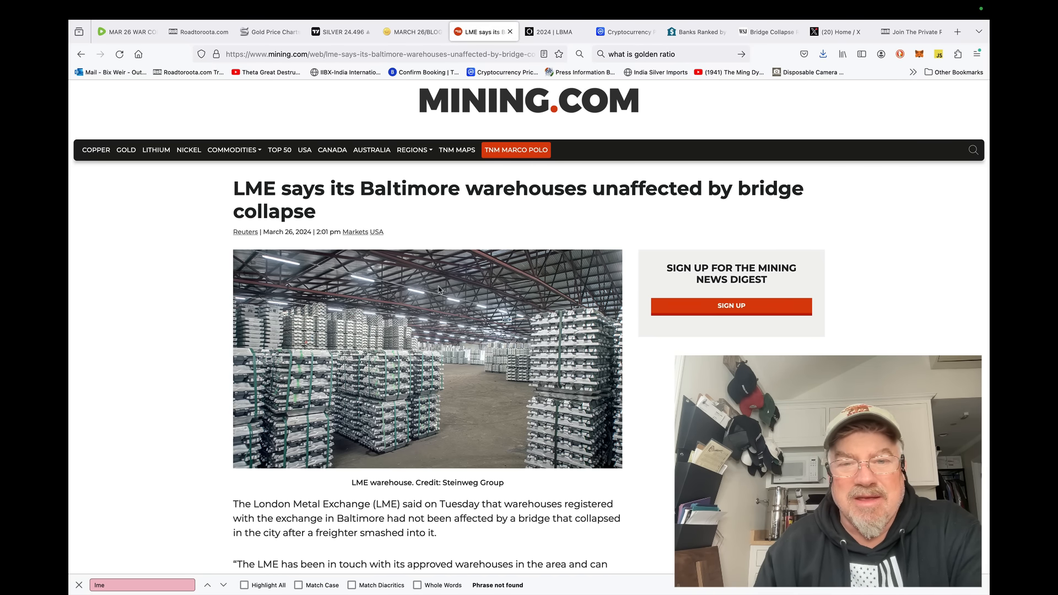
mouse_move(518, 162)
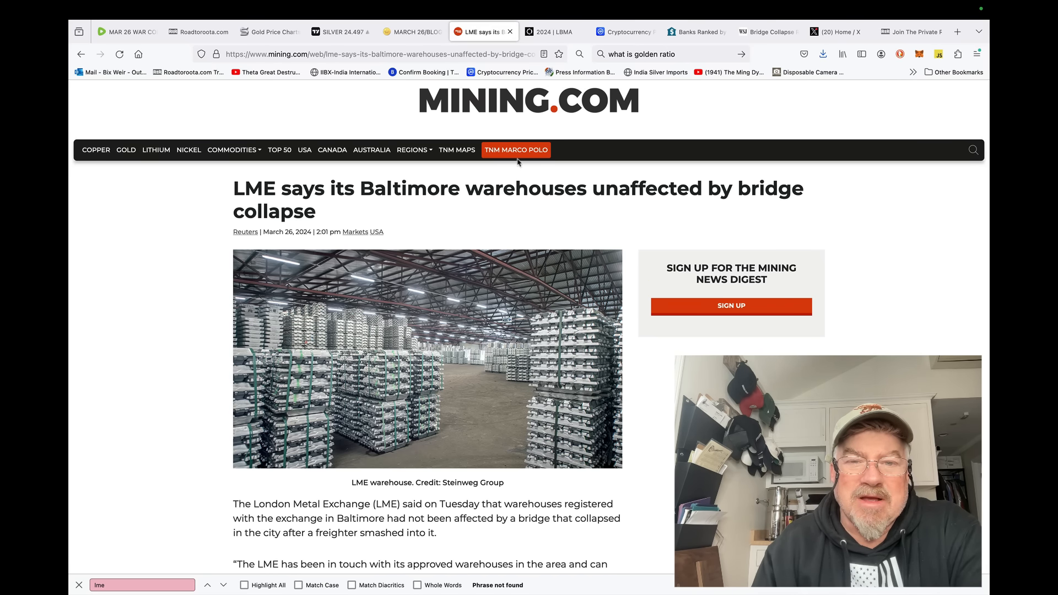
Bring up the LBMA 2024 Precious Metals Forecast Survey page and glance down and back up
left_click(549, 31)
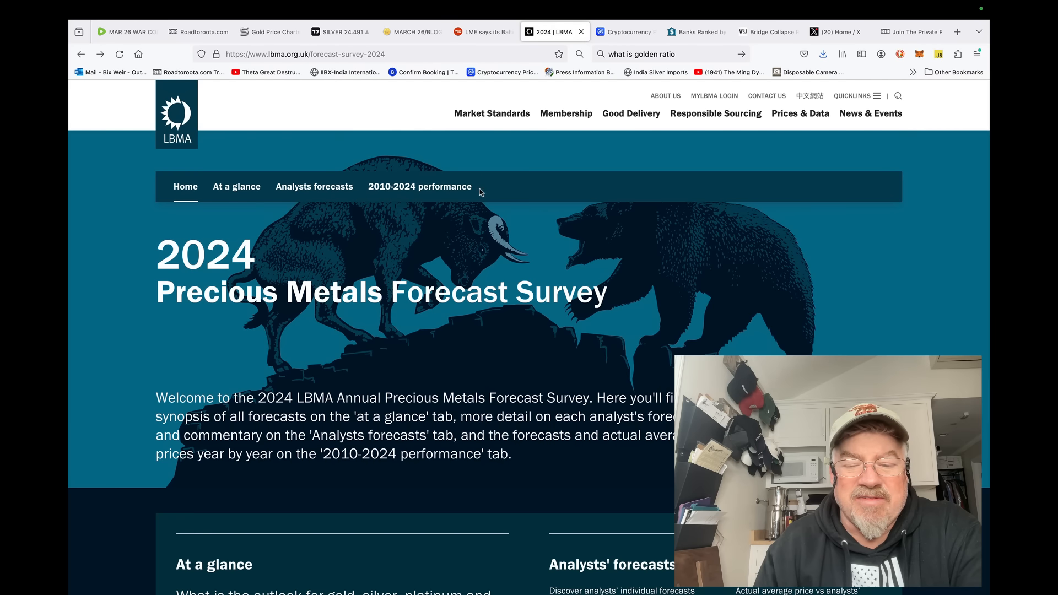
scroll("down", 3)
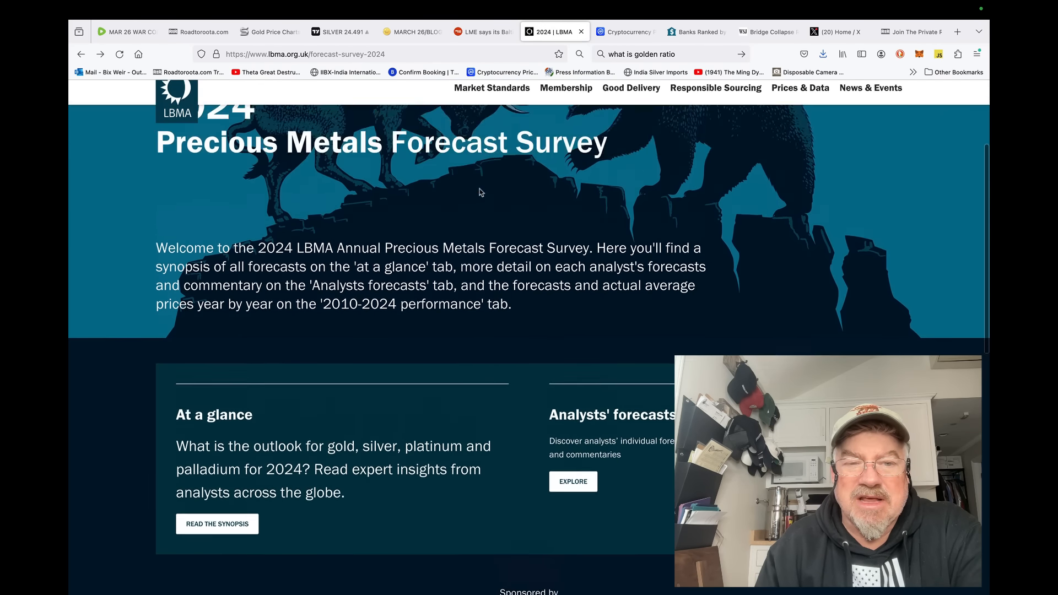
scroll("up", 3)
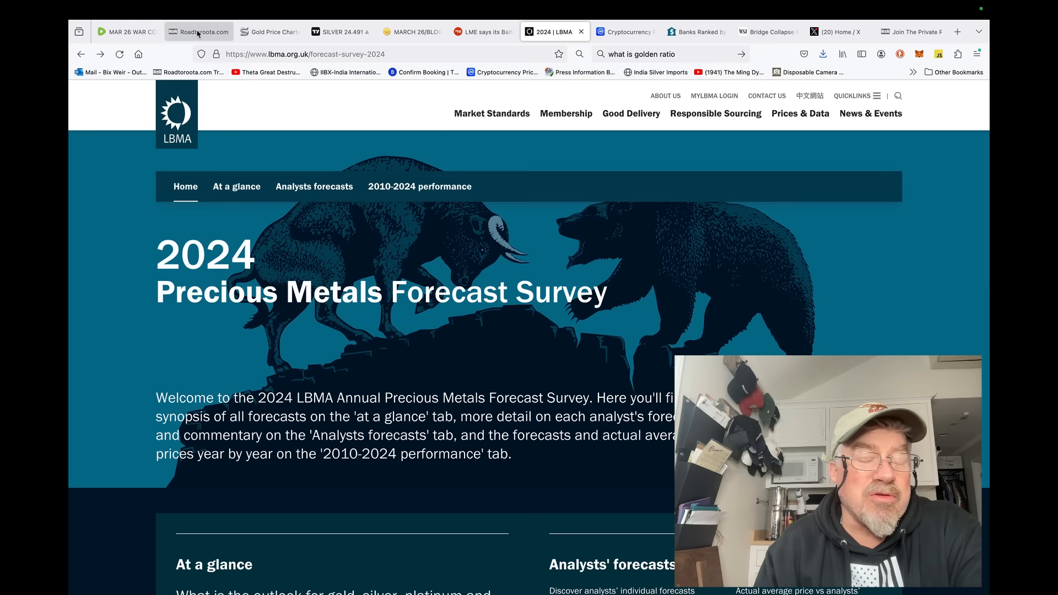
mouse_move(200, 32)
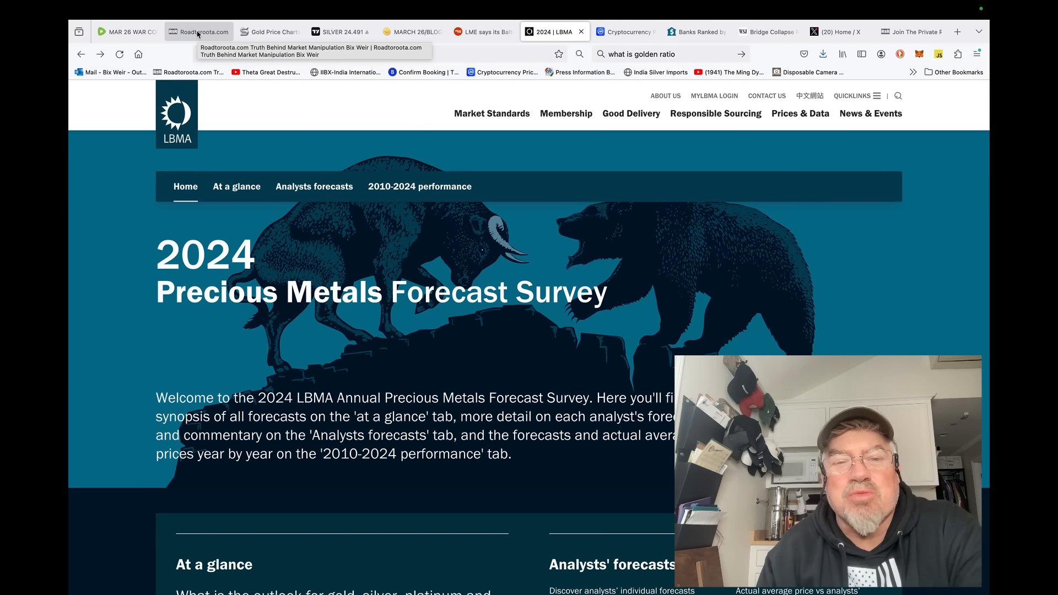
Review the March 26 Harvey Organ post's silver figures, then check SilverPrice.org's live prices
left_click(413, 31)
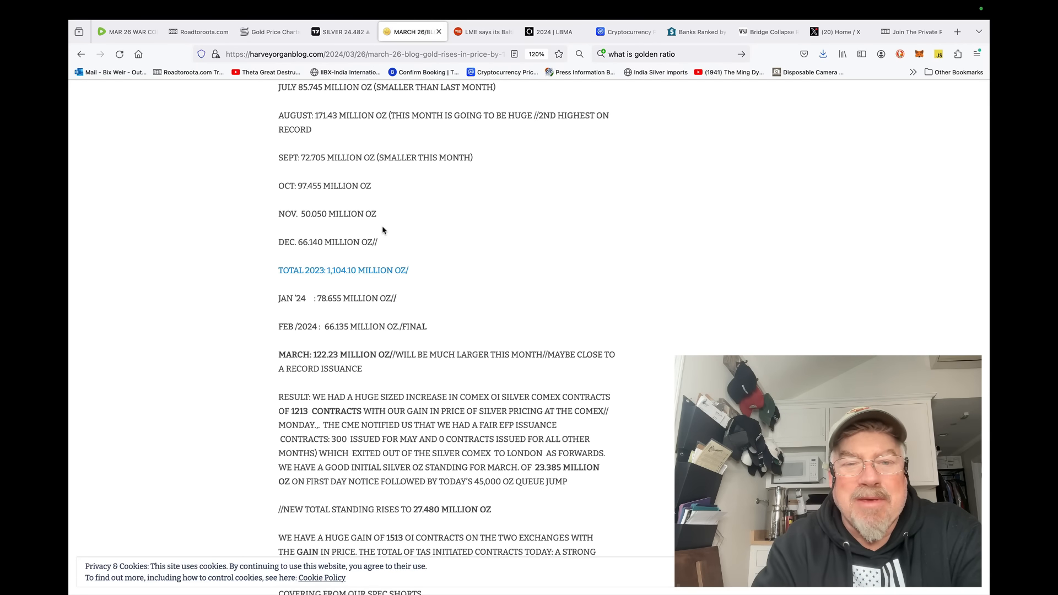
mouse_move(369, 323)
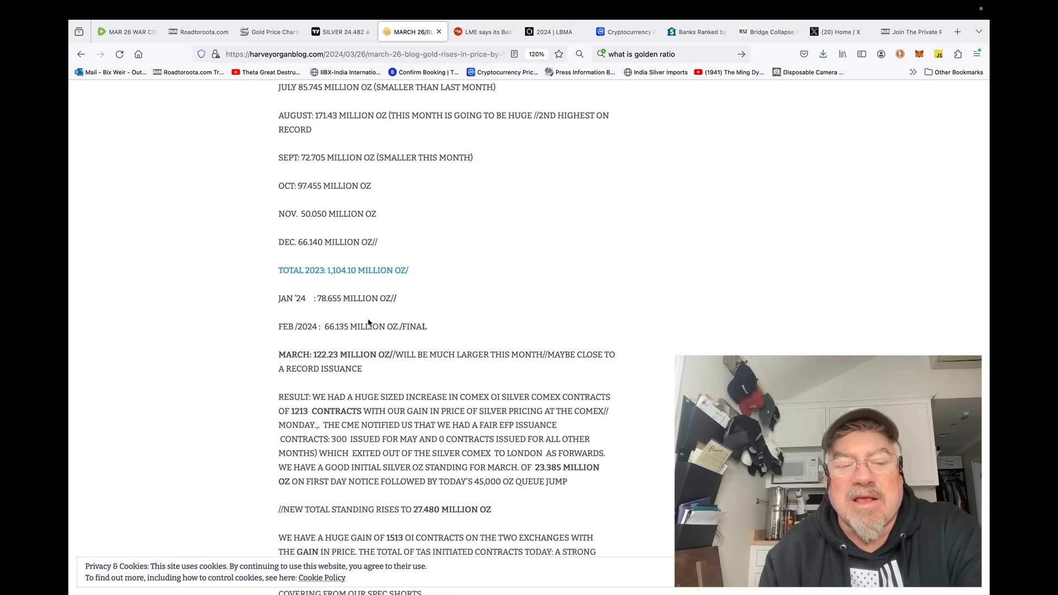
mouse_move(354, 351)
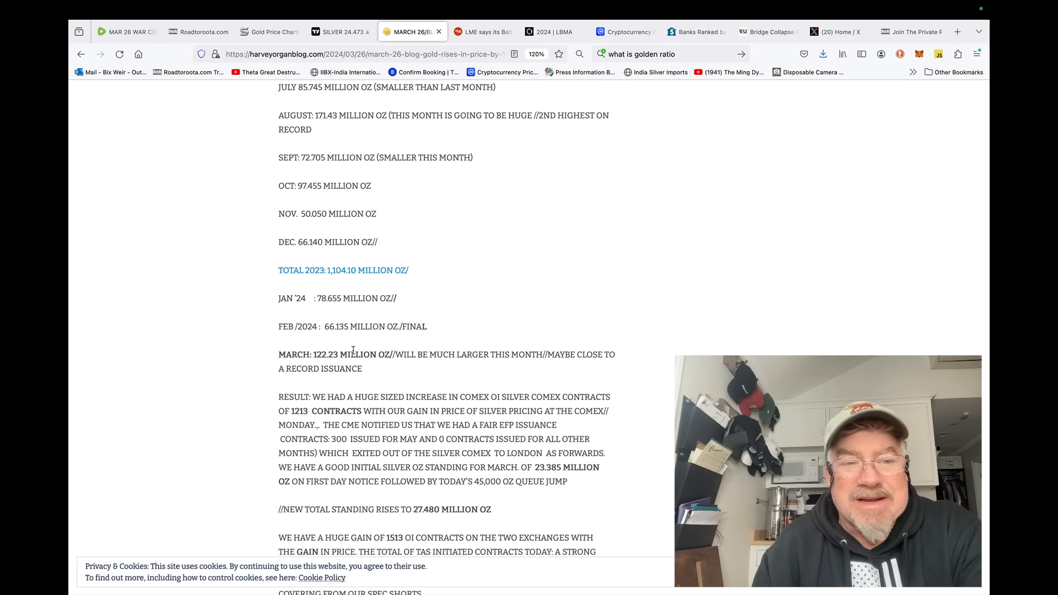
mouse_move(169, 298)
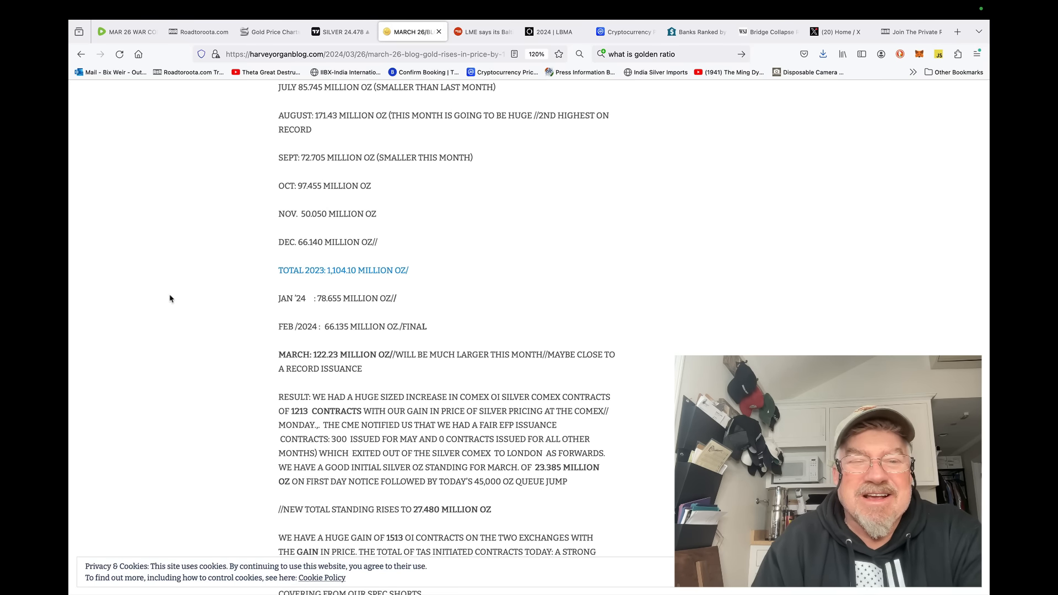
left_click(269, 32)
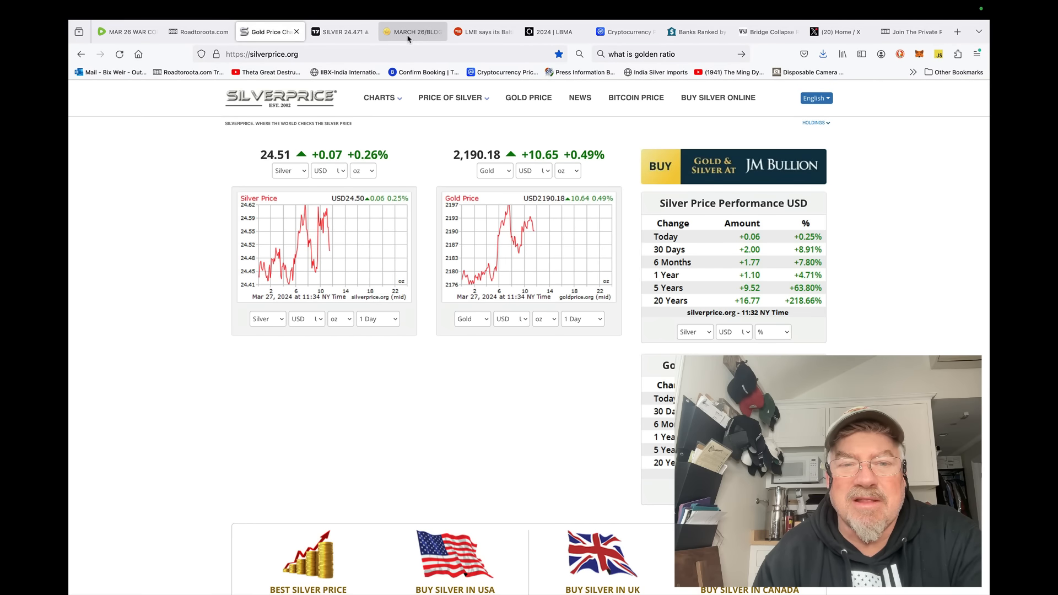
mouse_move(411, 32)
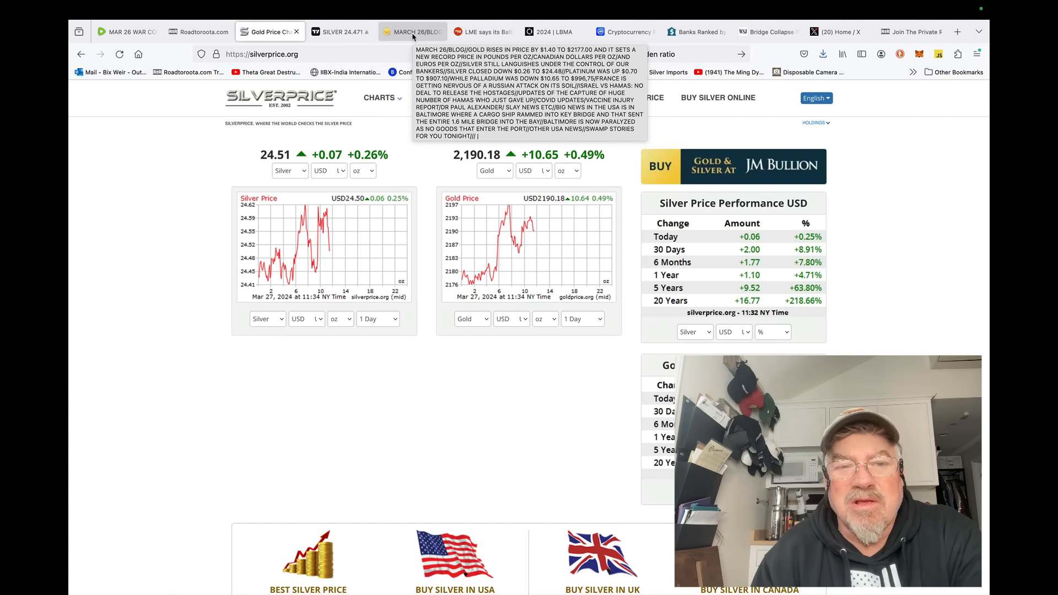
Return to the Harvey Organ blog's March 26 post from the SilverPrice.org charts
left_click(412, 32)
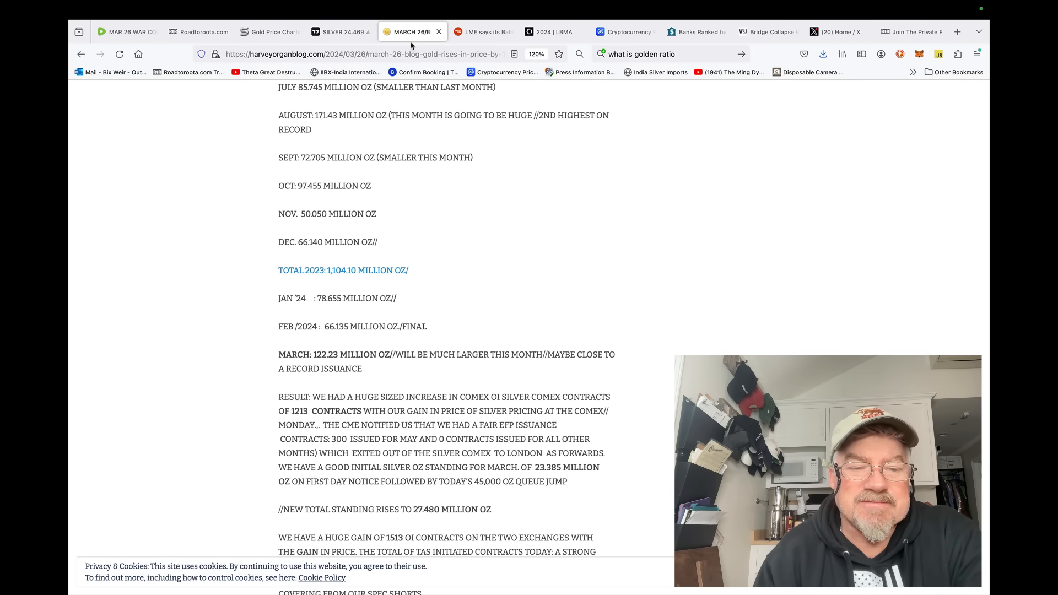
Scroll up to the 2022–2023 monthly silver totals, then switch to the Mining.com LME article
scroll("up", 3)
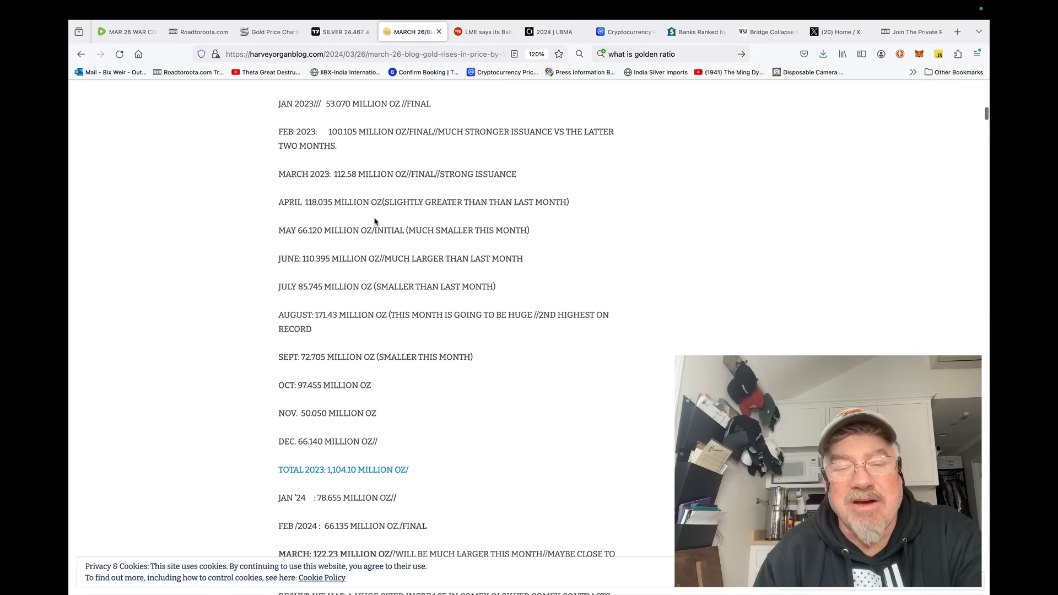
scroll("up", 3)
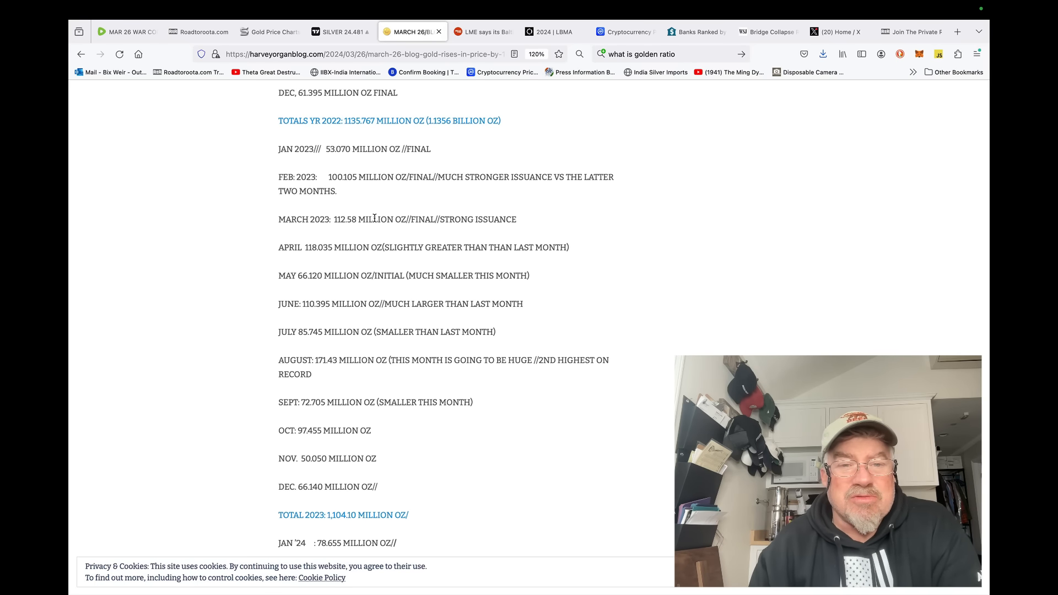
mouse_move(349, 73)
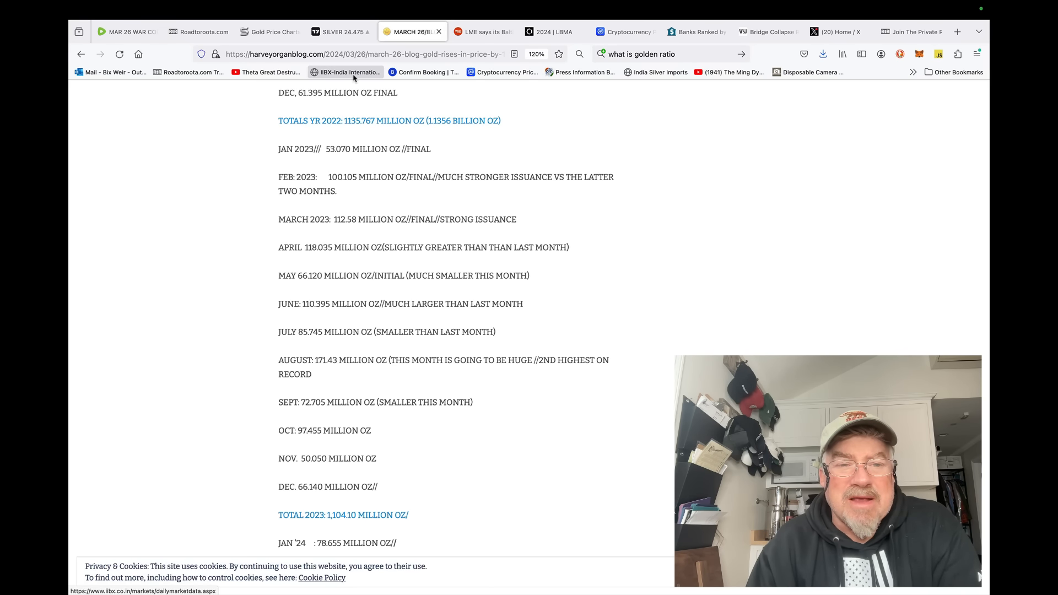
left_click(480, 32)
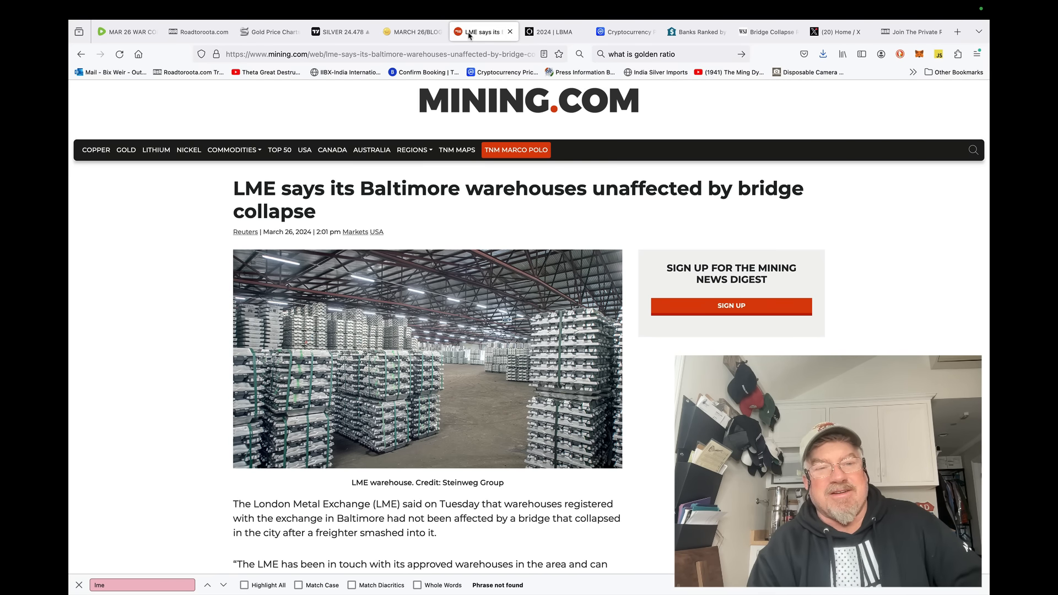
Switch to SilverPrice.org's live chart showing silver at 24.49 and gold at 2,189.03
left_click(268, 32)
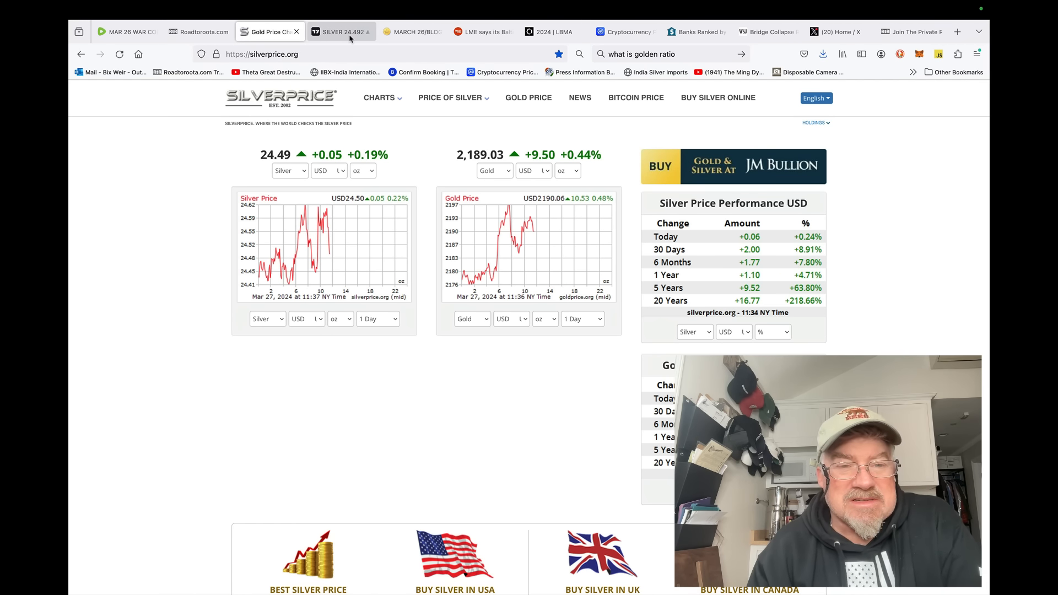
Bring up the TradingView daily silver CFD chart with its 200- and 100-day moving averages
left_click(340, 31)
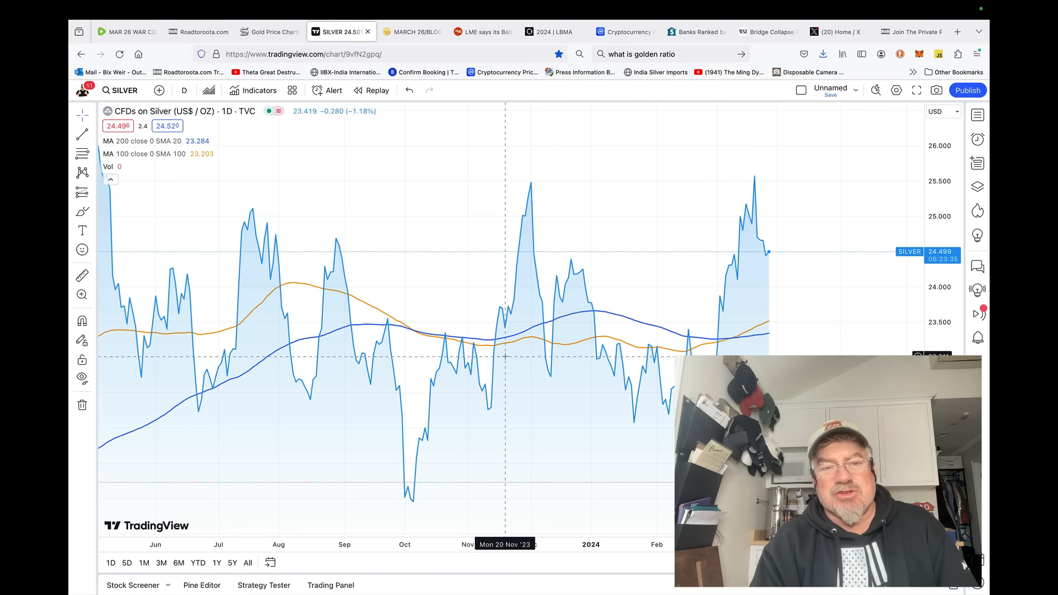
mouse_move(506, 359)
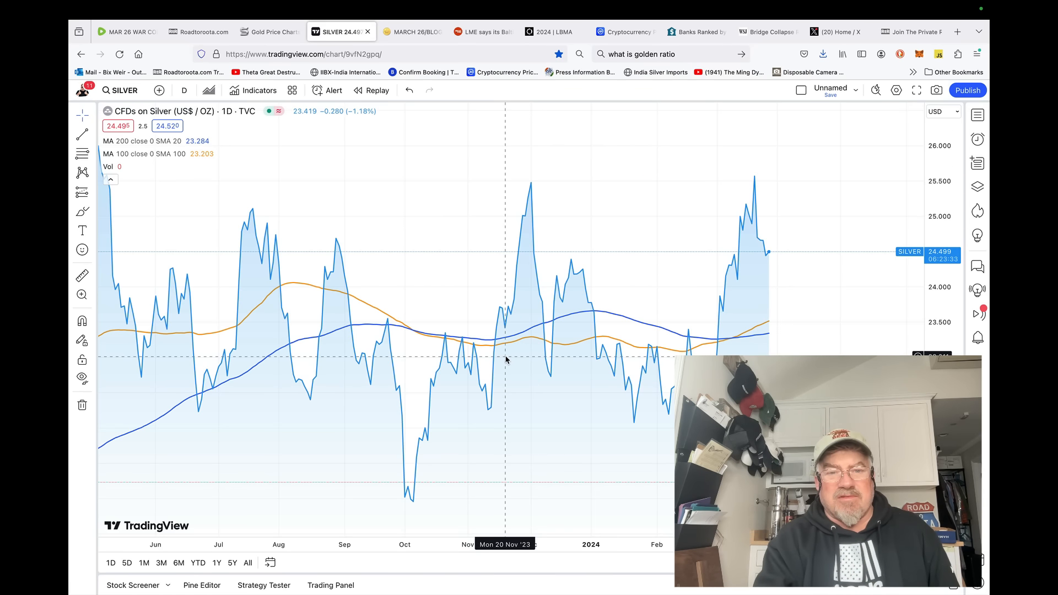
mouse_move(674, 335)
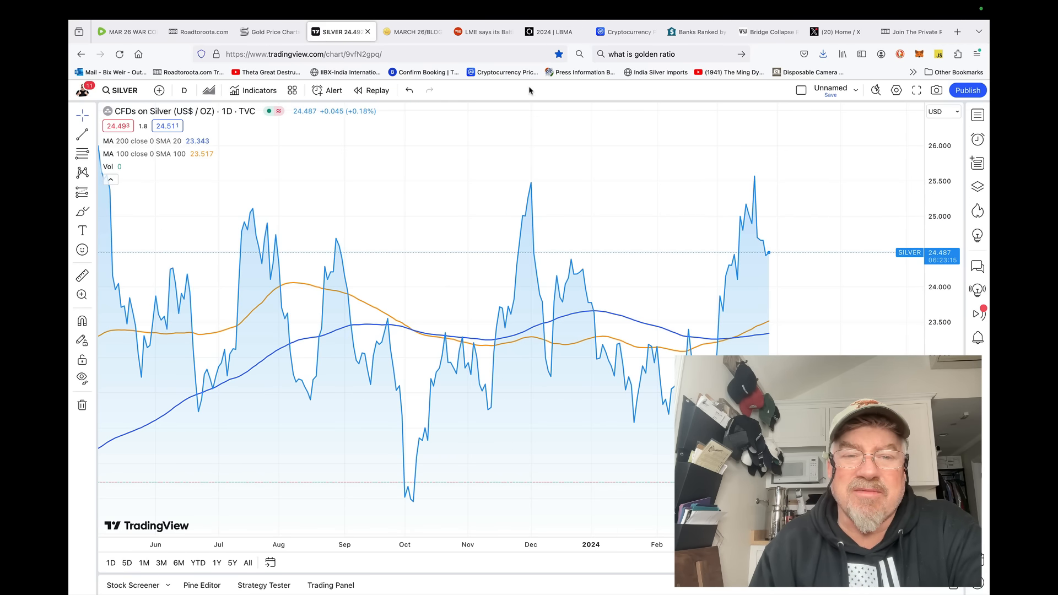
mouse_move(411, 32)
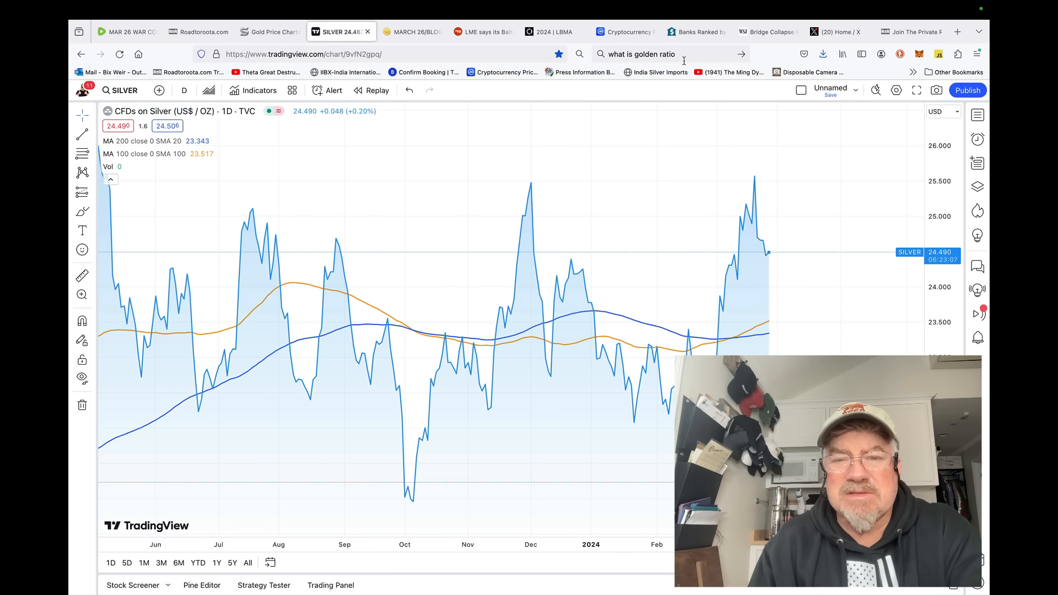
Run a DuckDuckGo search for 'cme silver' from the address bar
type("cme silver")
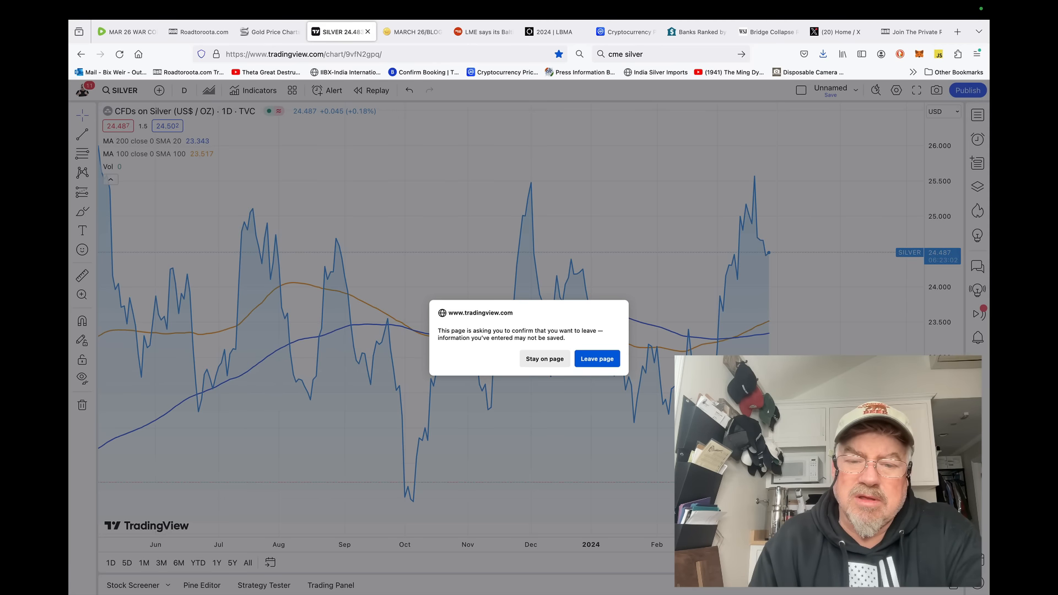
left_click(597, 358)
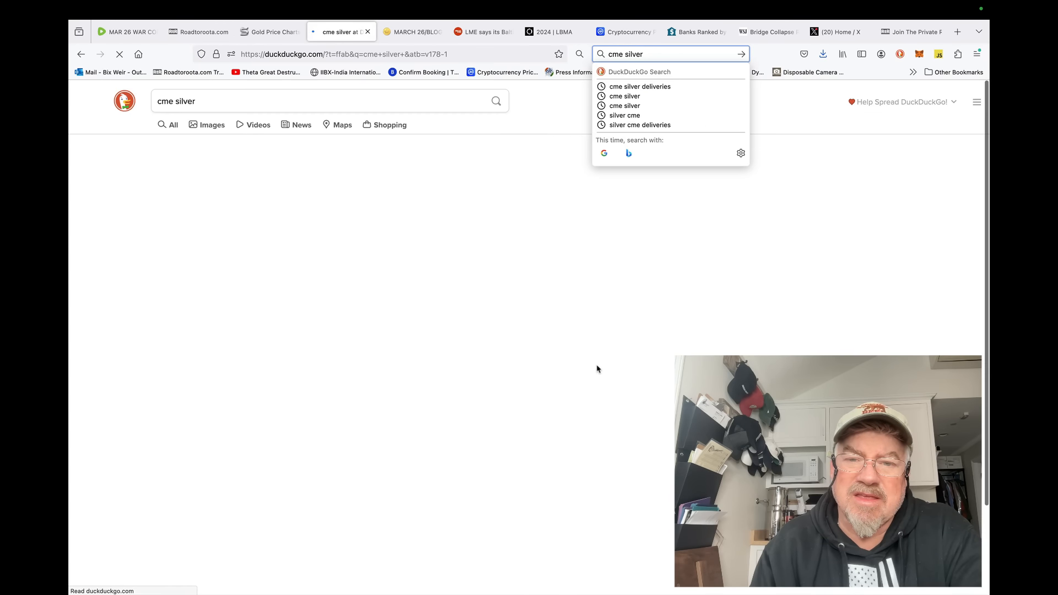
key("Return")
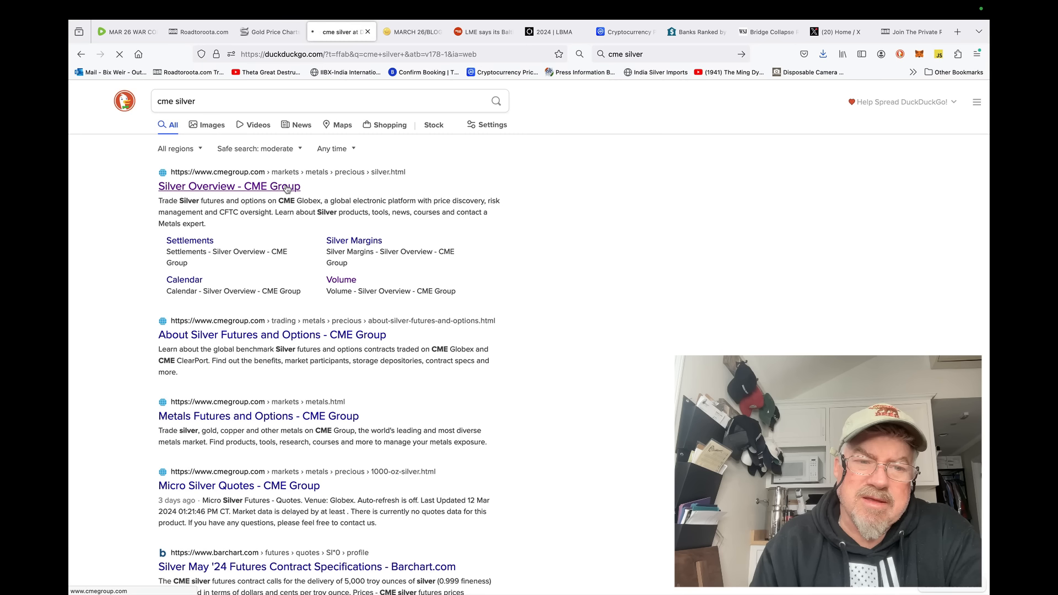
View CME Silver futures Volume & OI chart and the 26 Mar 2024 table showing 81,169 volume
left_click(229, 185)
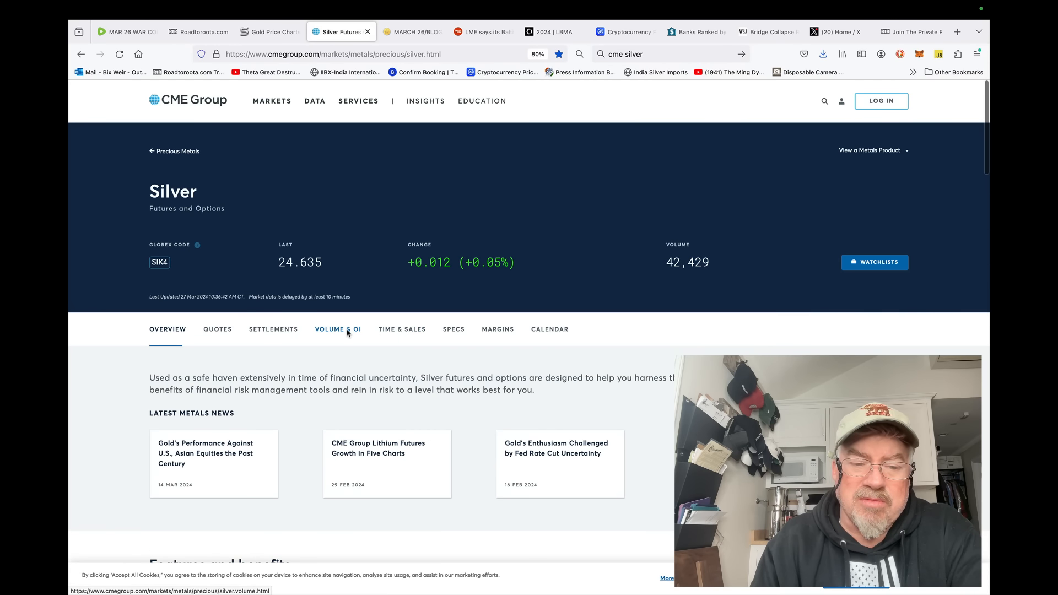
left_click(337, 330)
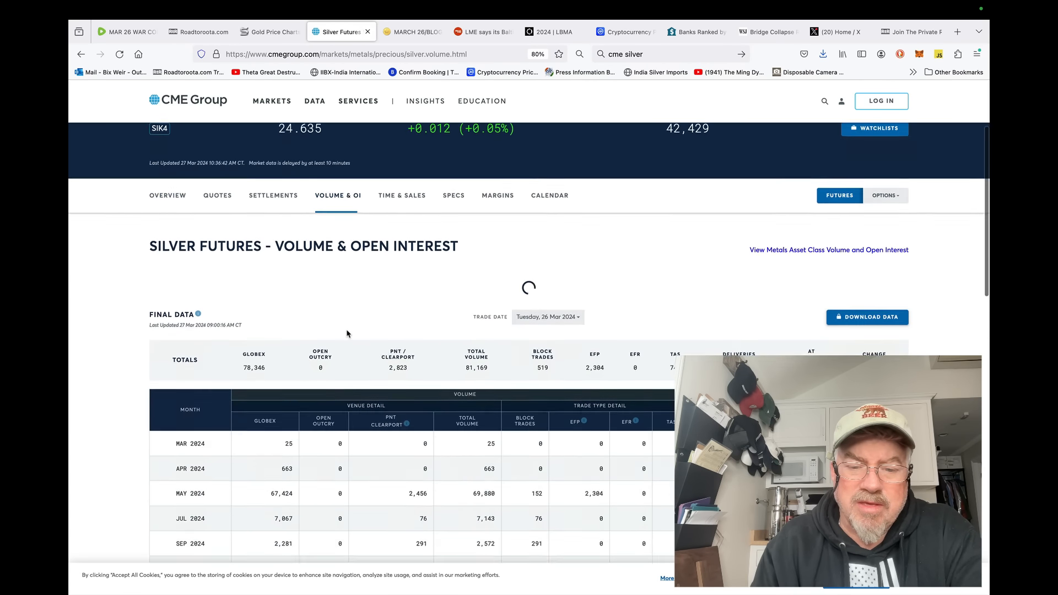
scroll("down", 3)
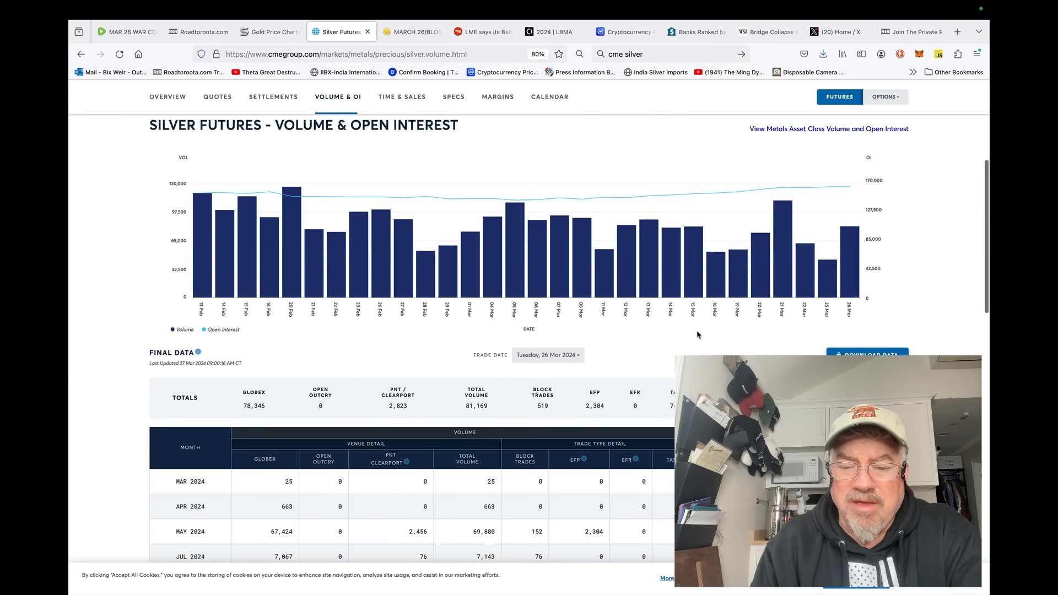
scroll("down", 3)
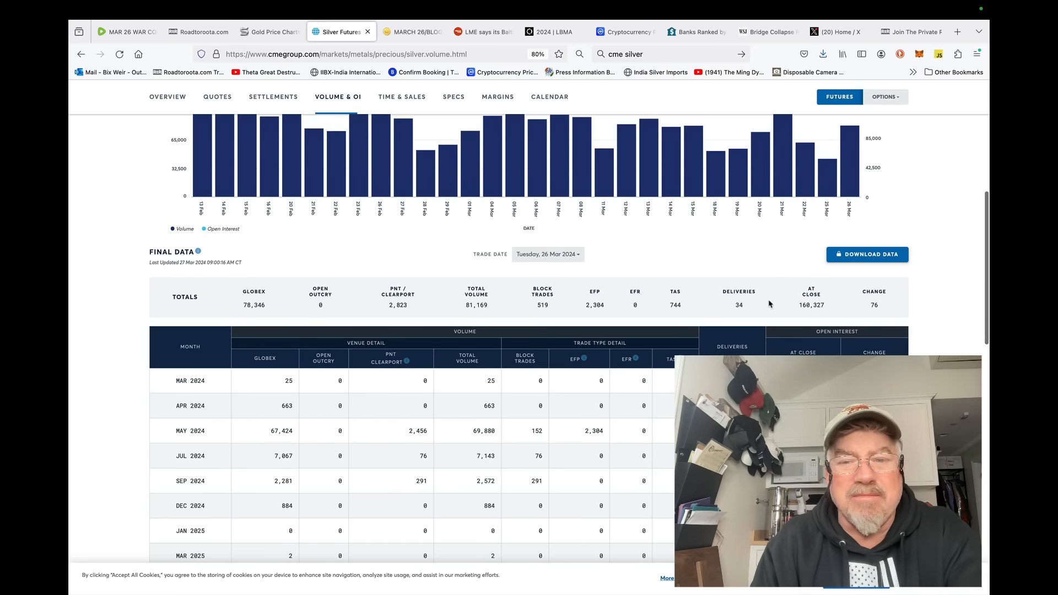
left_click(668, 54)
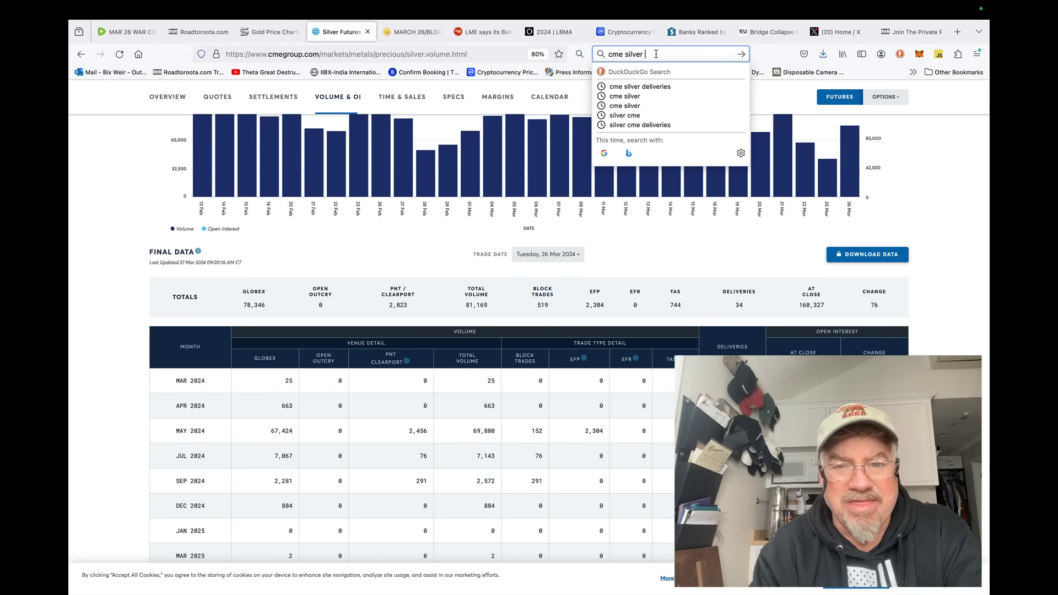
Search DuckDuckGo for 'cme silver delivery' and reach the NYMEX, COMEX Delivery Notices & Stocks page
type("delivery")
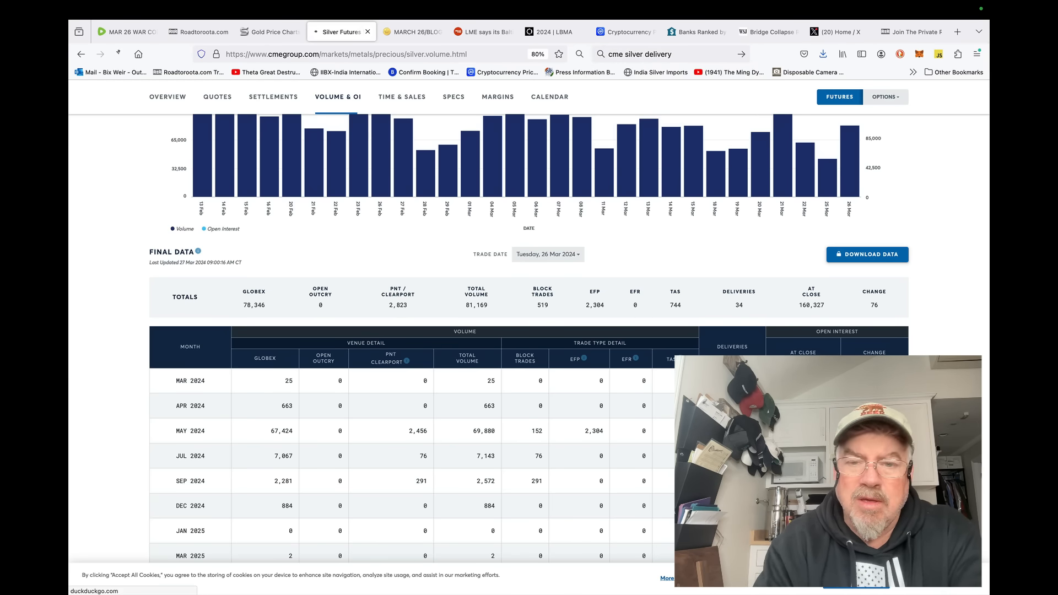
key("Return")
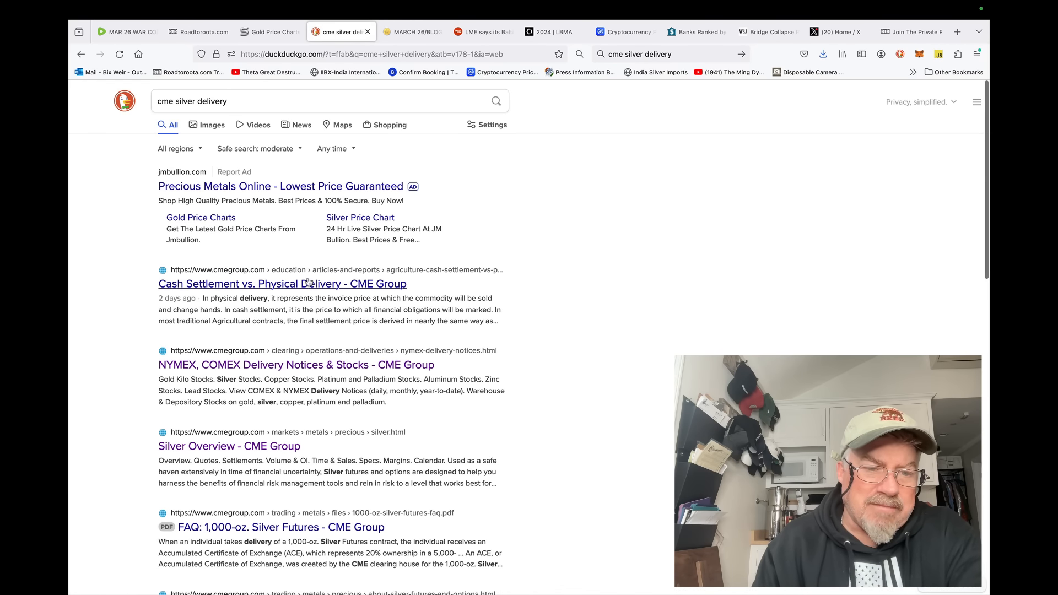
mouse_move(286, 379)
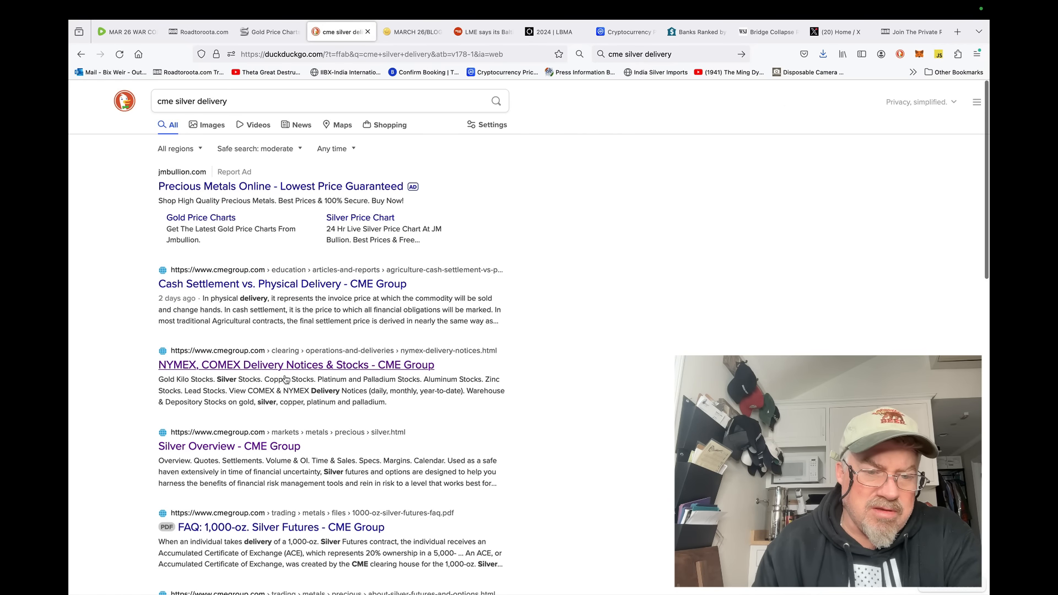
left_click(297, 365)
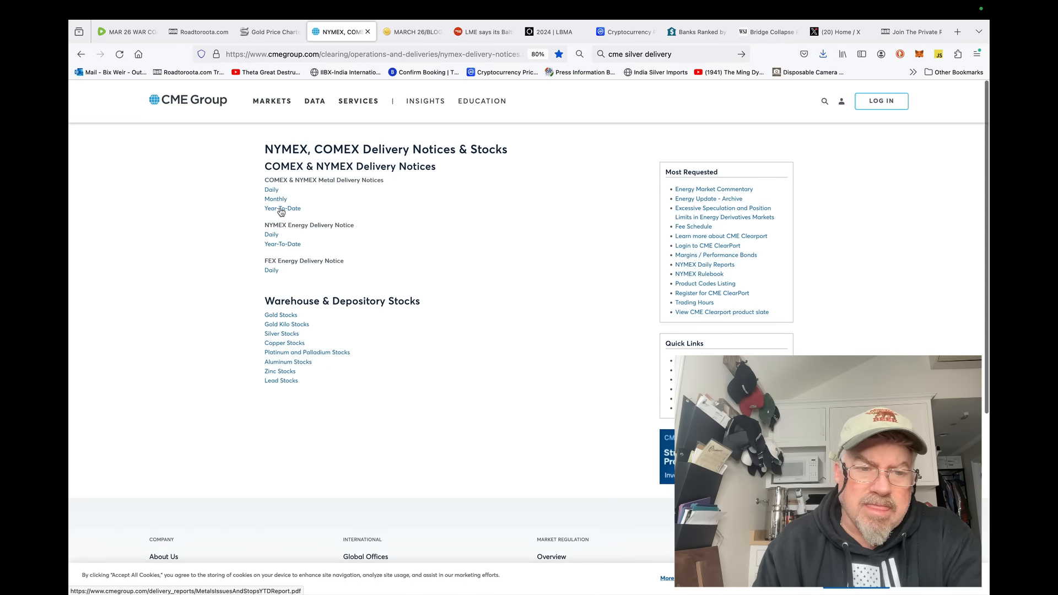
Load the Year-To-Date delivery notices PDF and view it inside Firefox
left_click(282, 208)
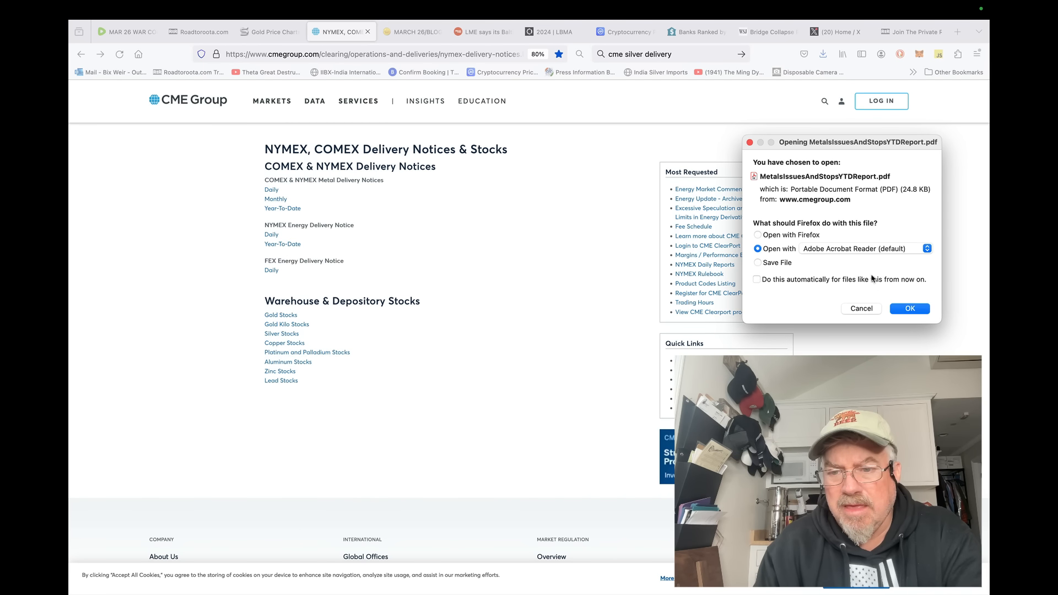
left_click(759, 235)
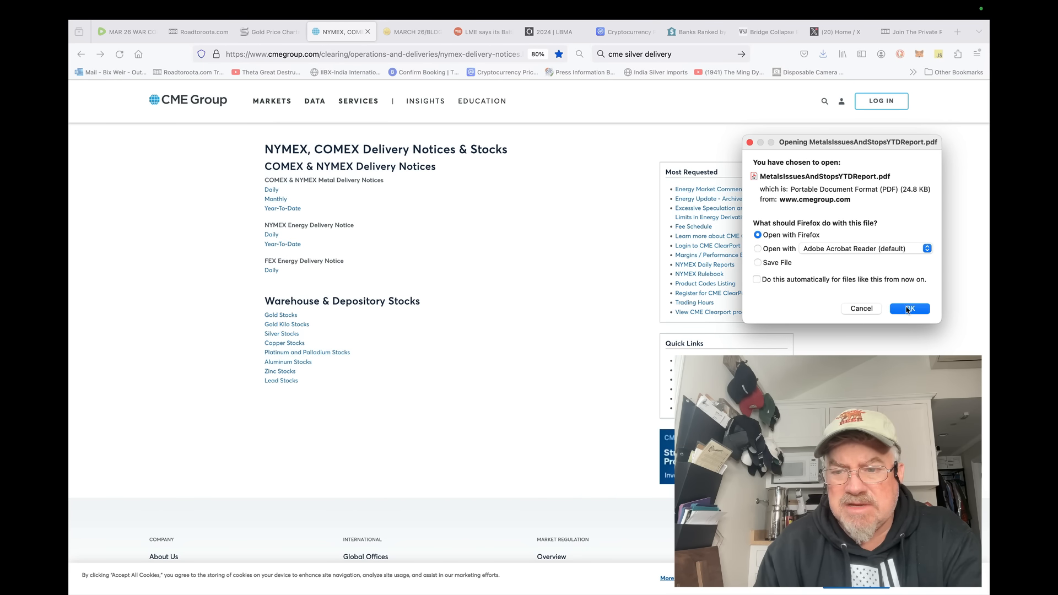
left_click(910, 309)
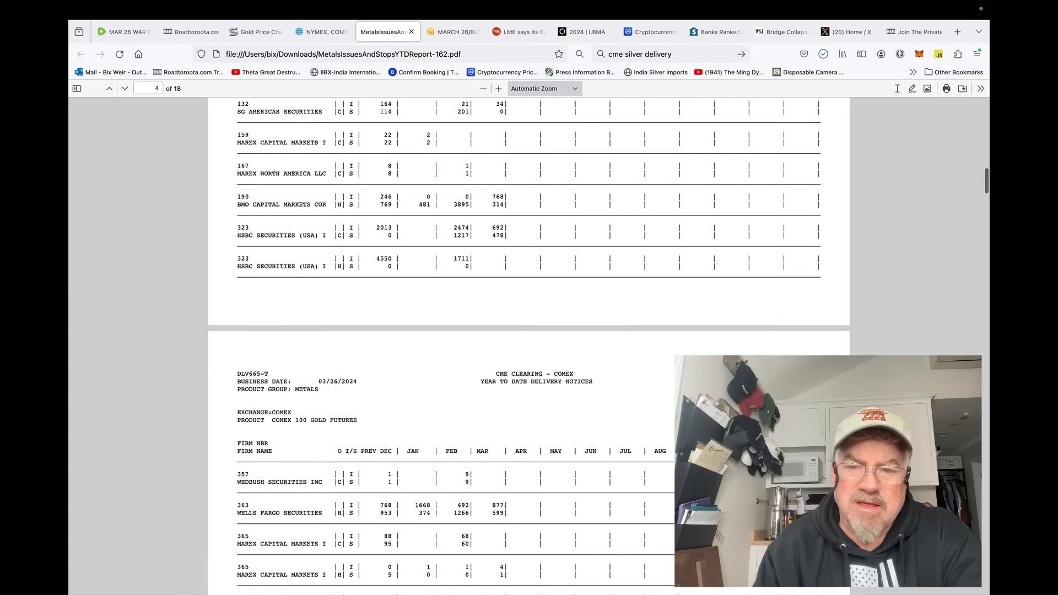
Scroll the delivery notices PDF through COMEX silver firms, ending on page 14 from Goldman Sachs to Marex
scroll("down", 3)
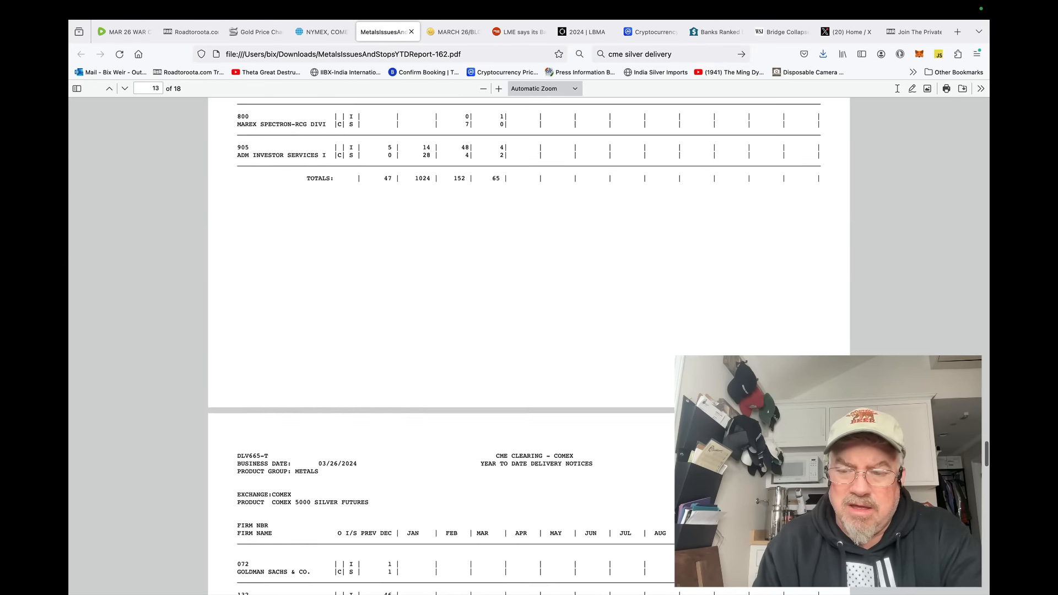
scroll("down", 3)
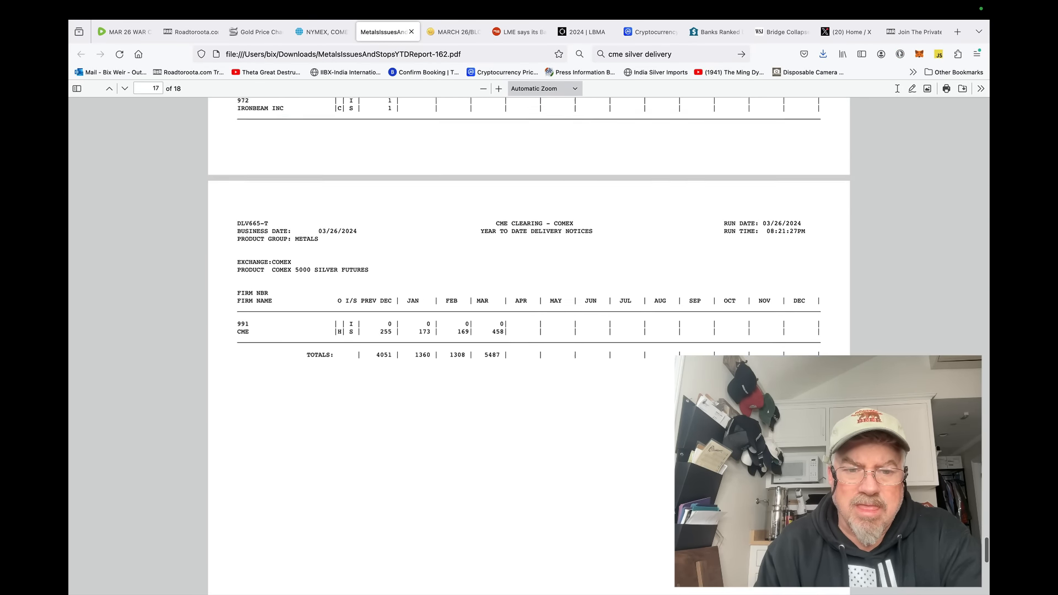
scroll("up", 3)
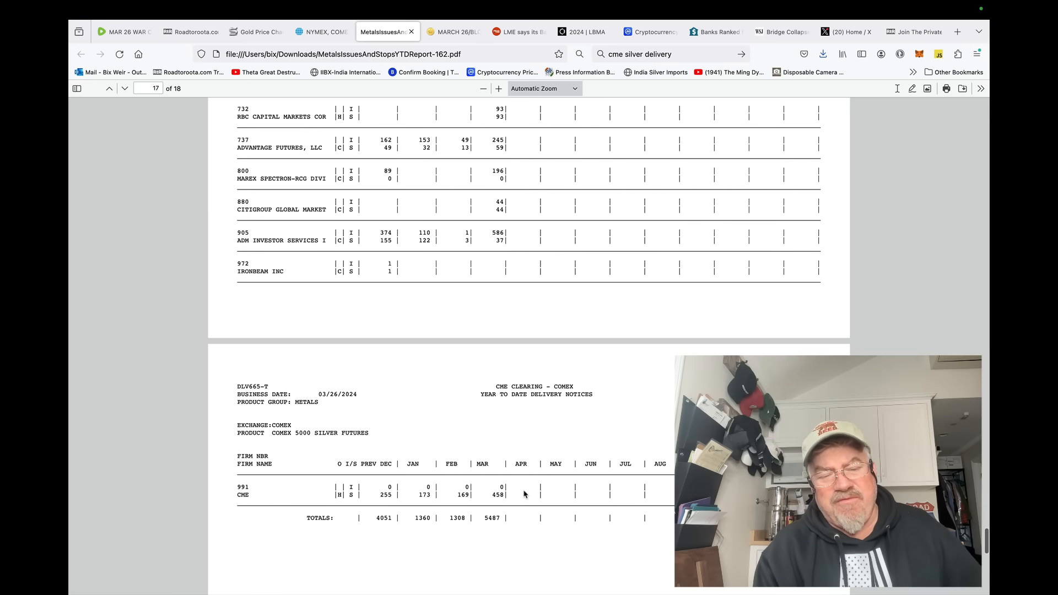
mouse_move(594, 439)
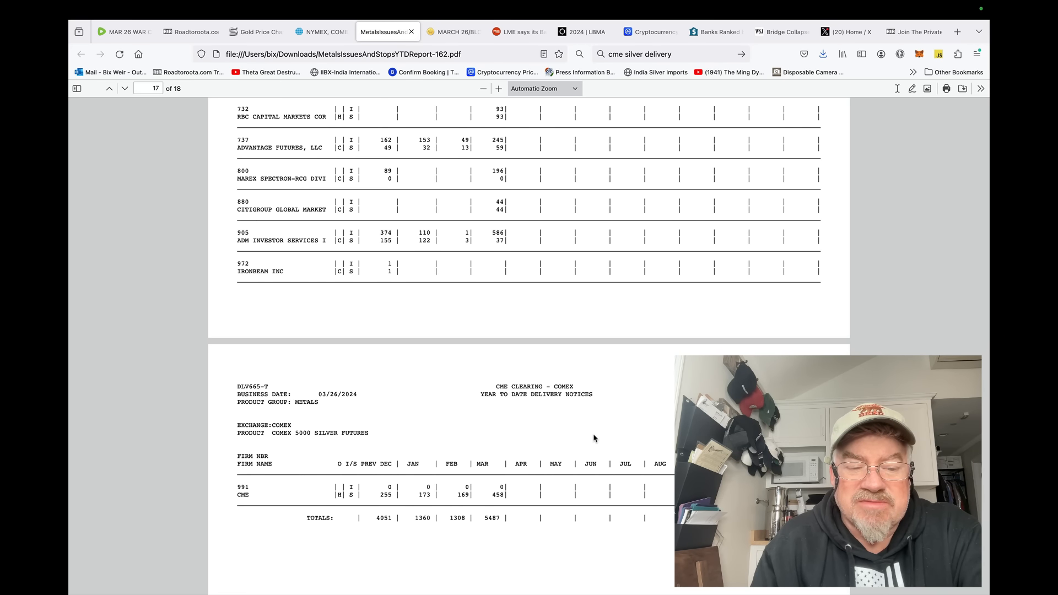
scroll("up", 3)
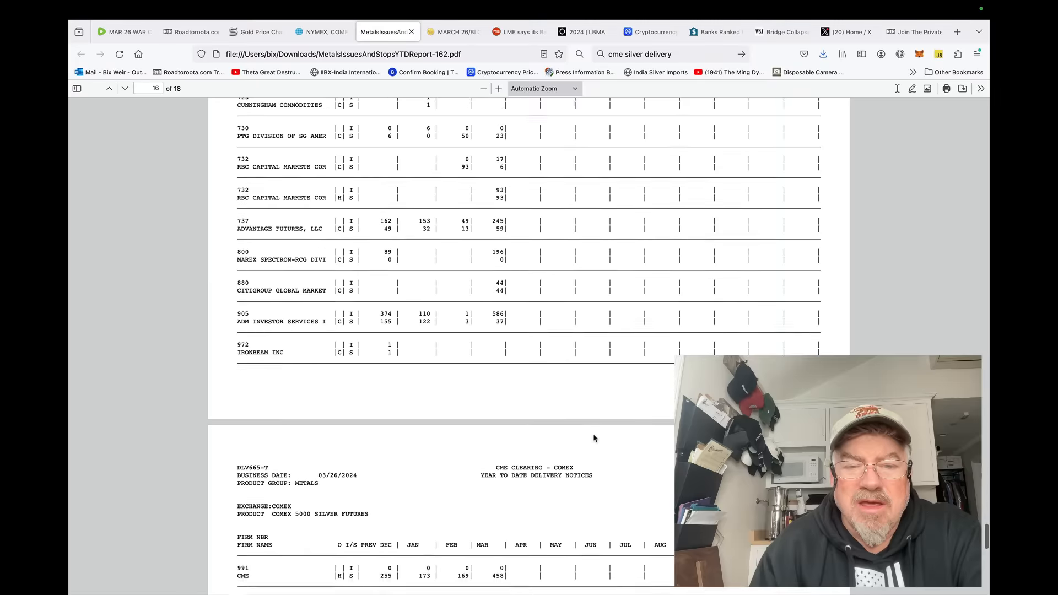
scroll("up", 3)
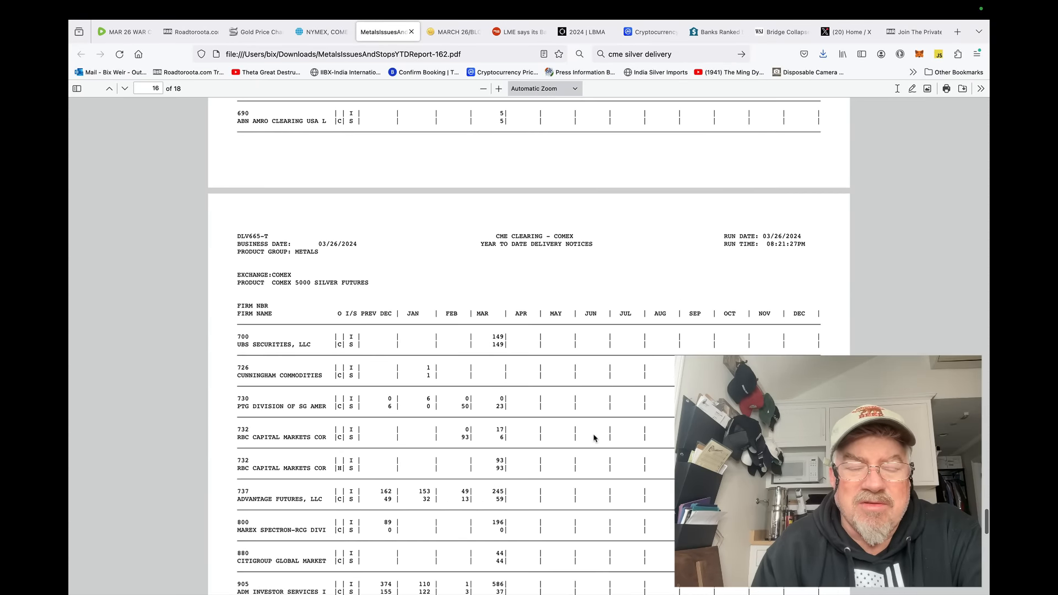
scroll("up", 3)
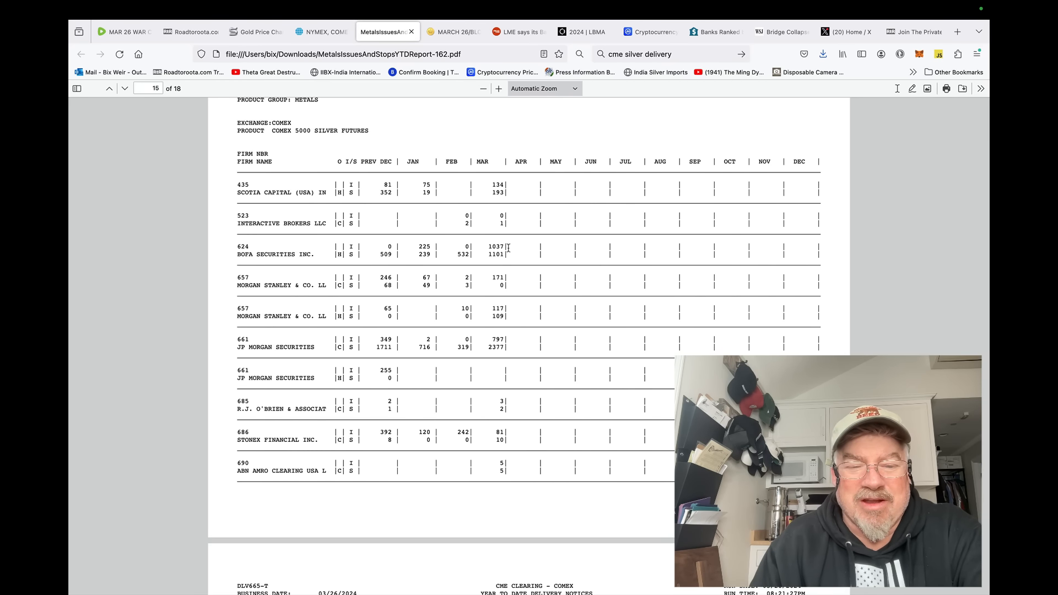
mouse_move(511, 347)
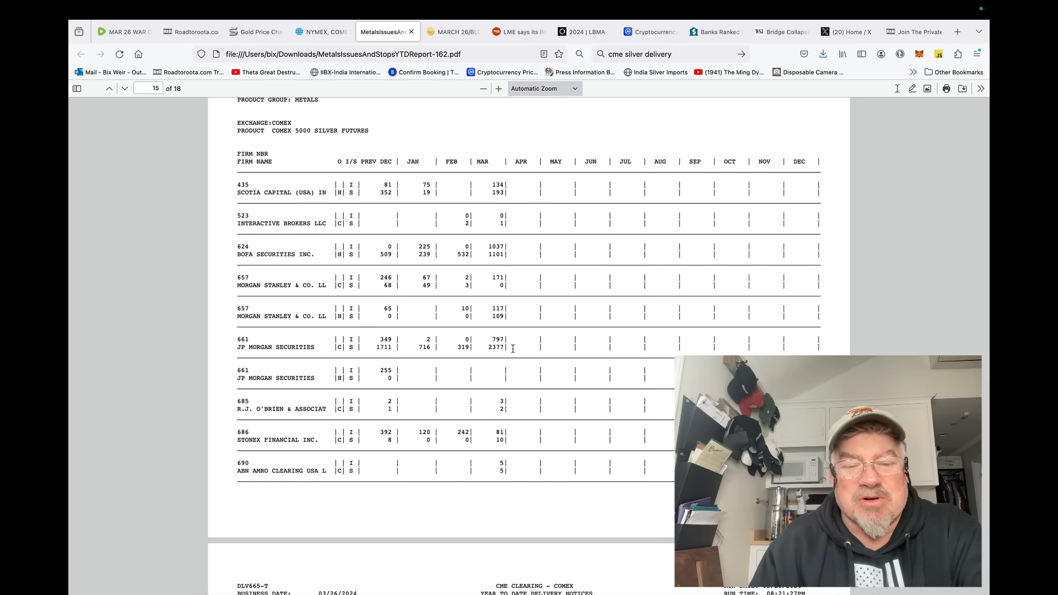
mouse_move(516, 347)
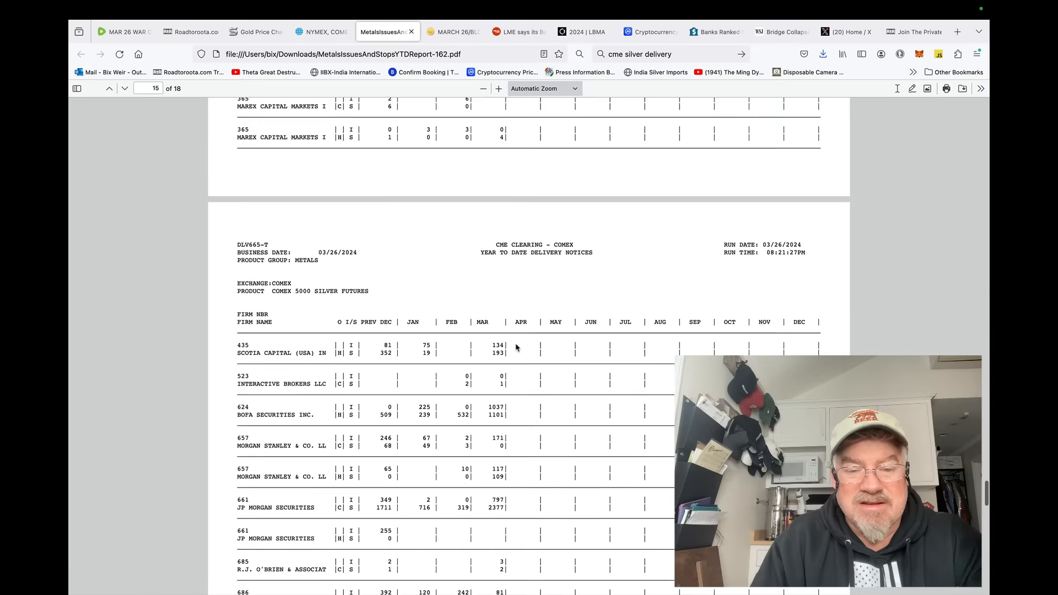
scroll("up", 3)
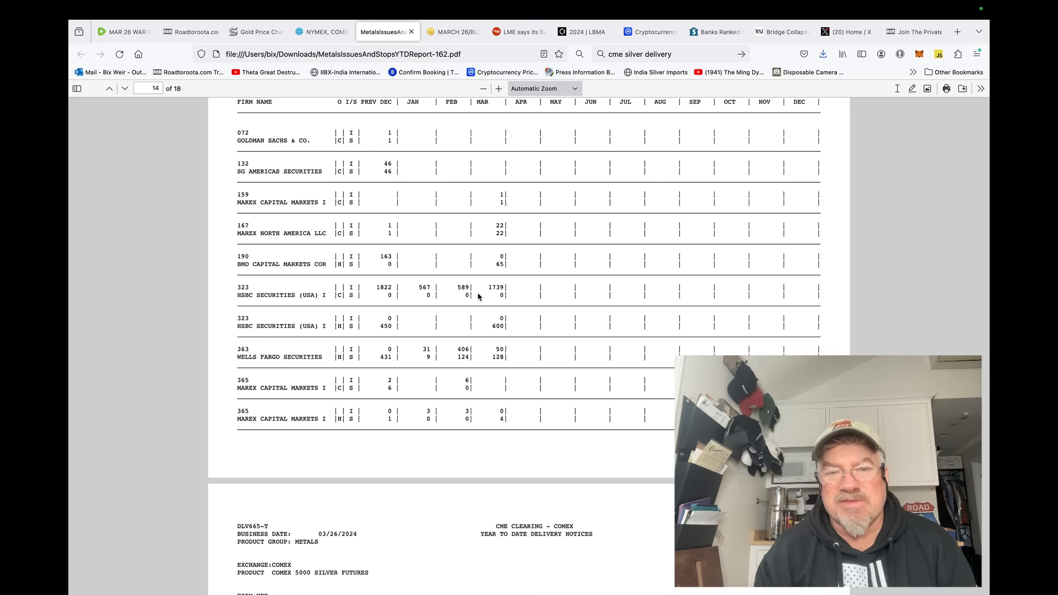
scroll("up", 3)
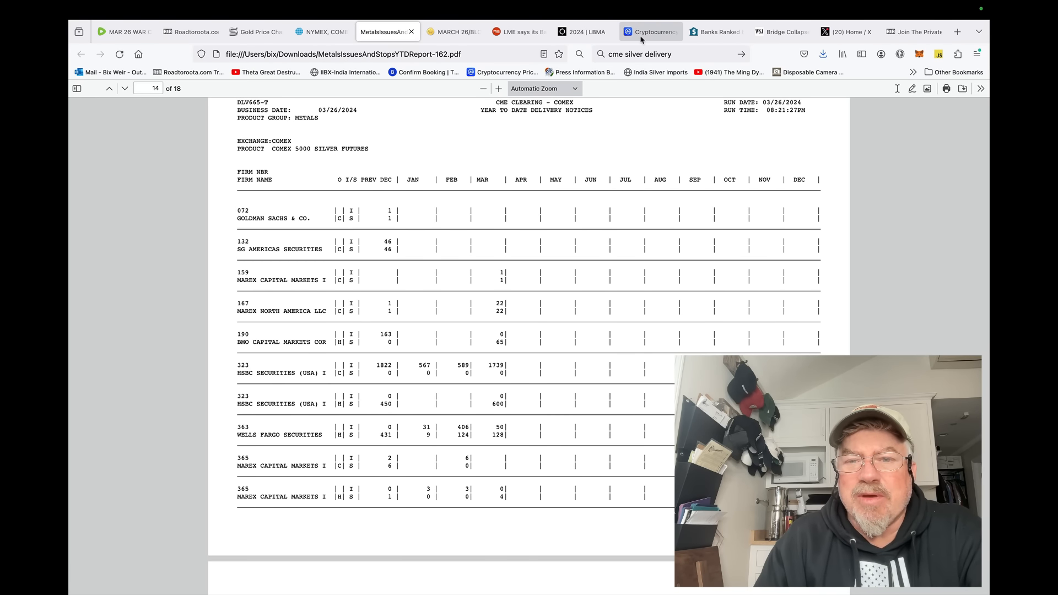
Switch to the CoinMarketCap prices tab showing Bitcoin at $69,310.40
left_click(650, 31)
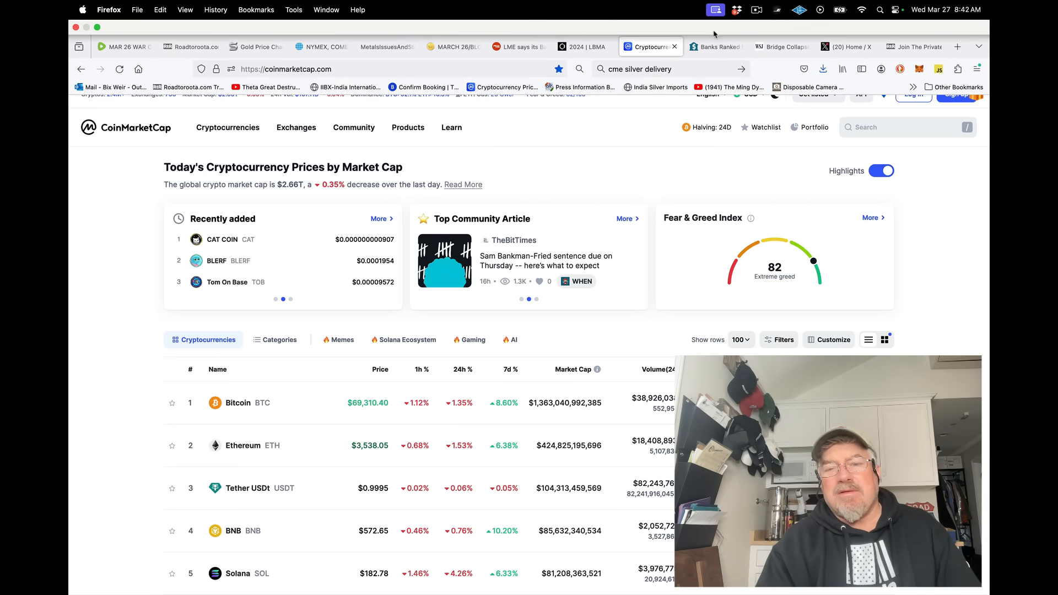
Switch to the Banks Ranked by Derivatives tab led by Goldman Sachs Bank USA at $54.84 trillion
left_click(712, 32)
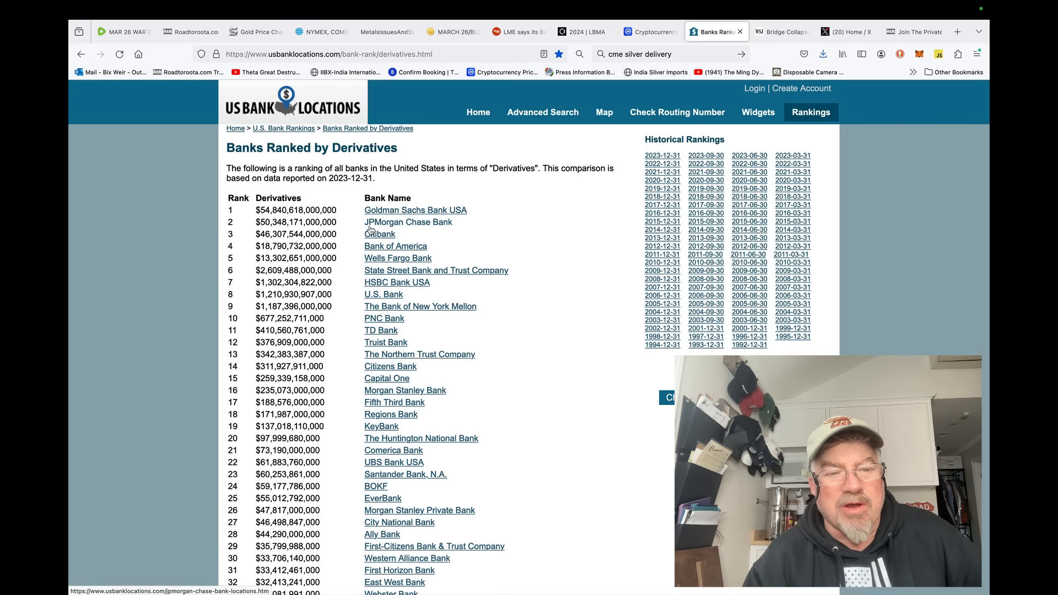
Scroll the derivatives ranking past rank 170, then bring the X bridge-collapse tab to the front
scroll("down", 3)
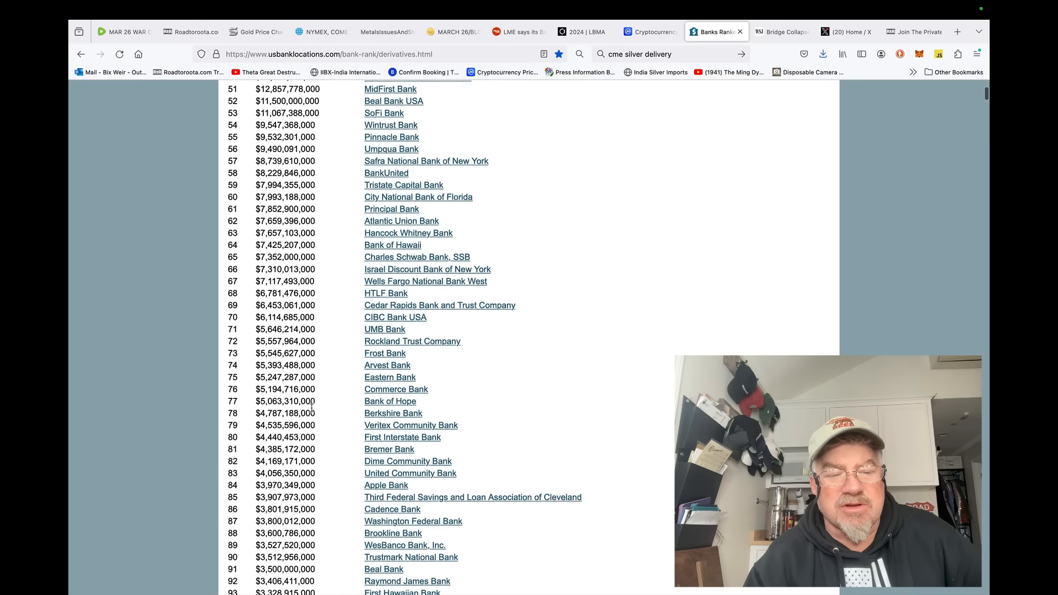
scroll("down", 3)
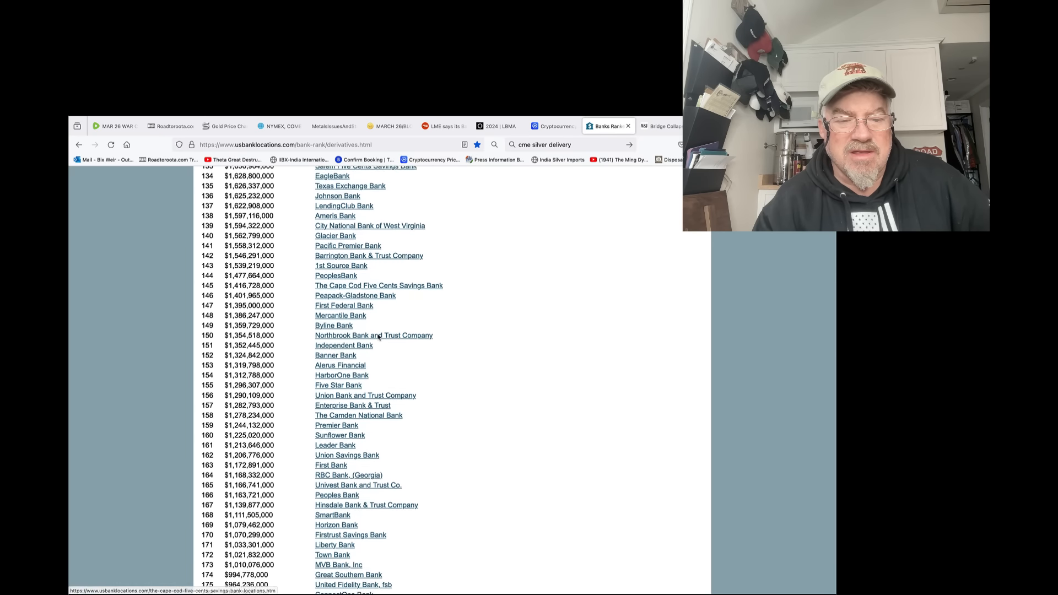
scroll("down", 3)
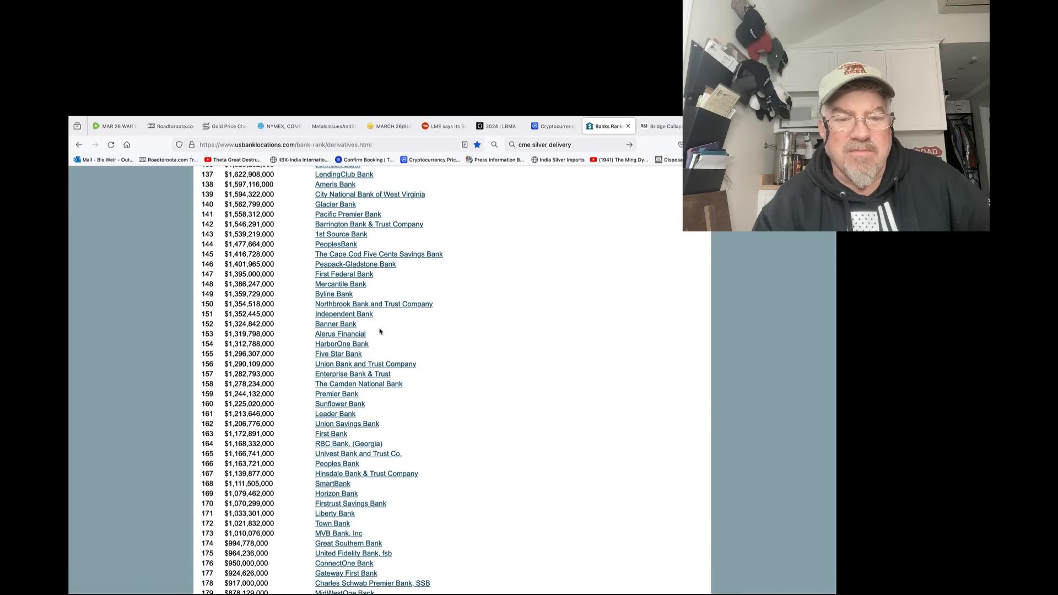
scroll("up", 3)
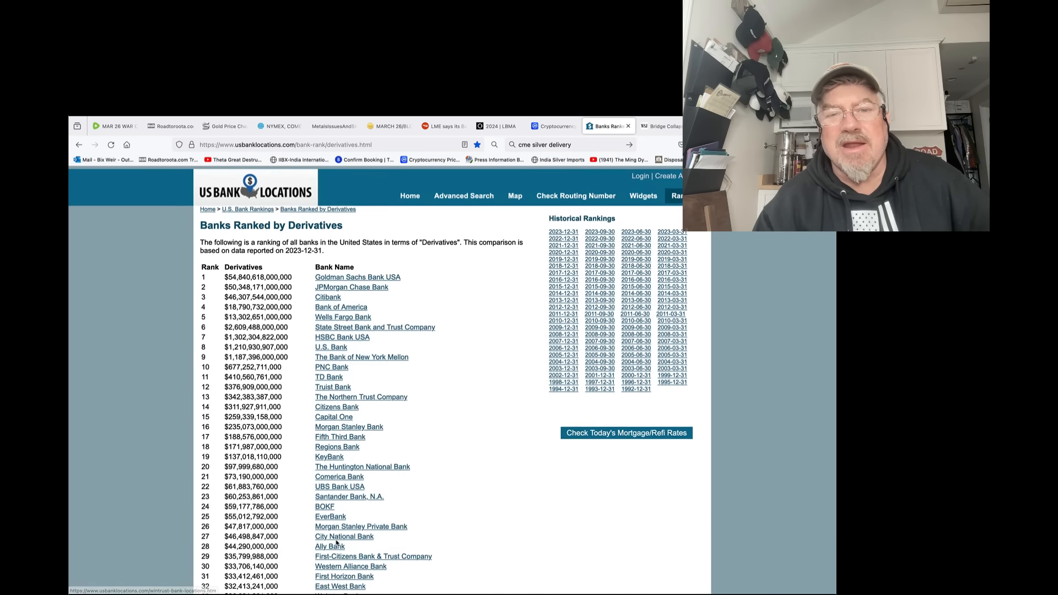
scroll("down", 3)
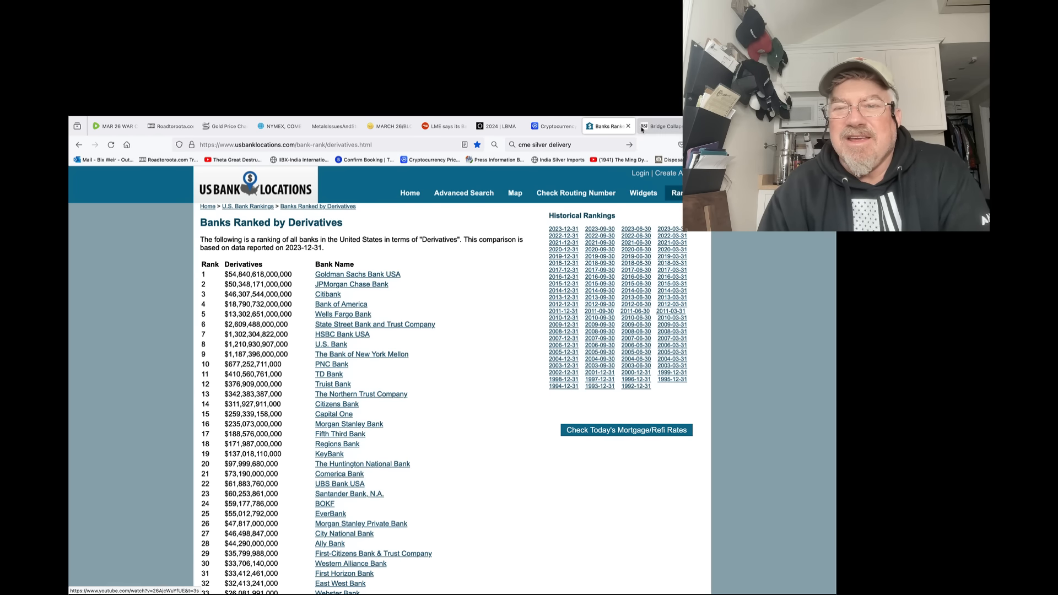
left_click(660, 125)
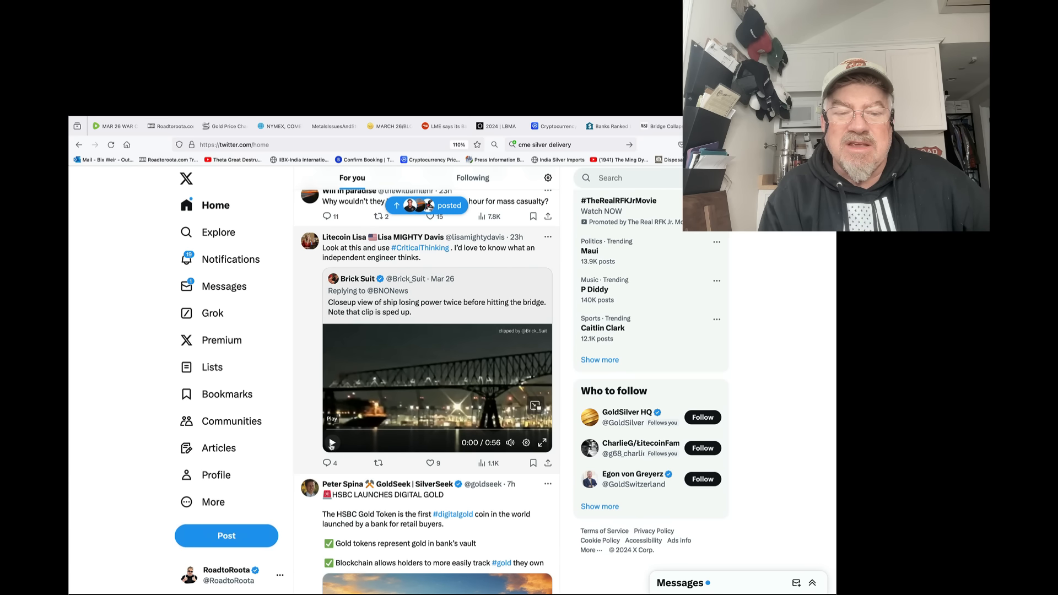
Play the quoted ship-hitting-bridge clip and enlarge it to full screen
left_click(332, 443)
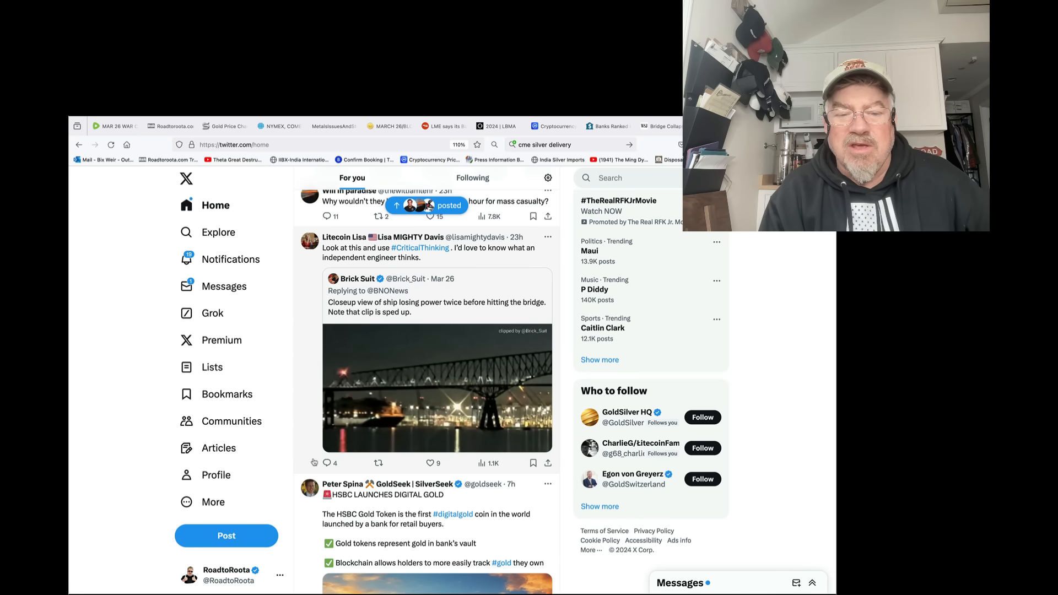
left_click(438, 388)
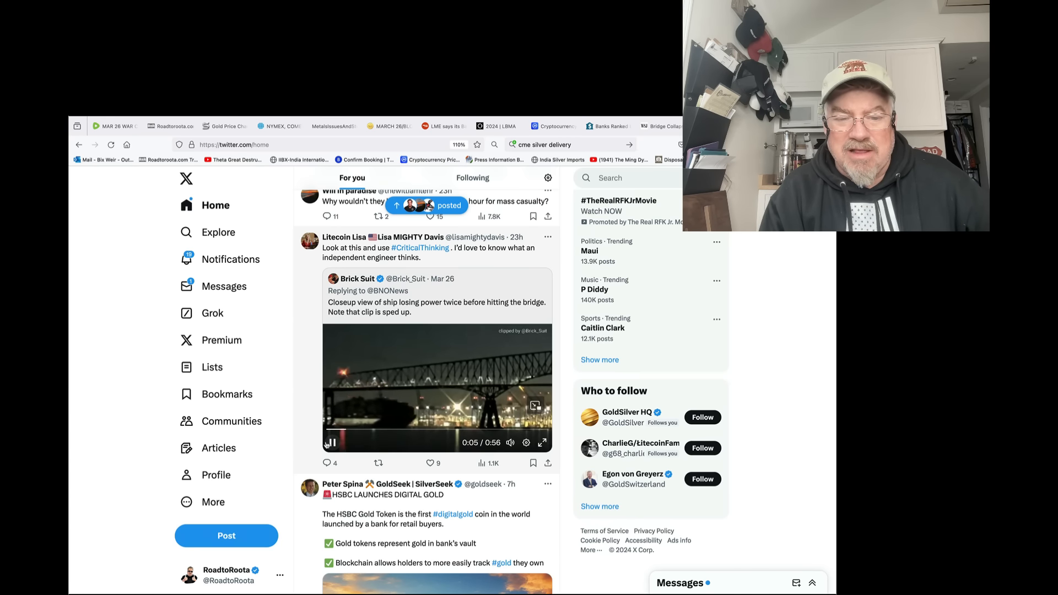
mouse_move(324, 463)
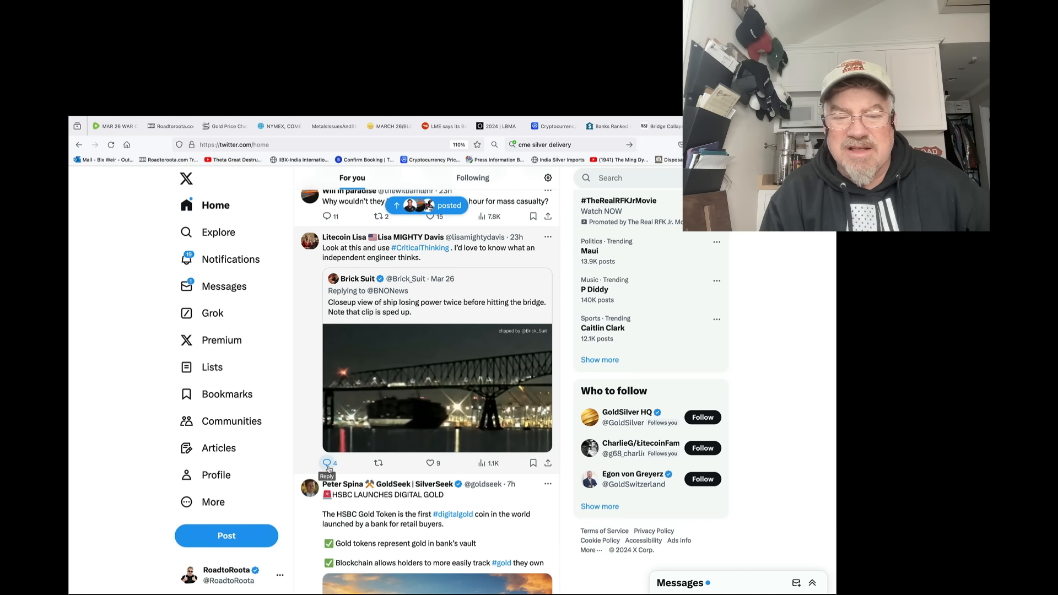
left_click(437, 388)
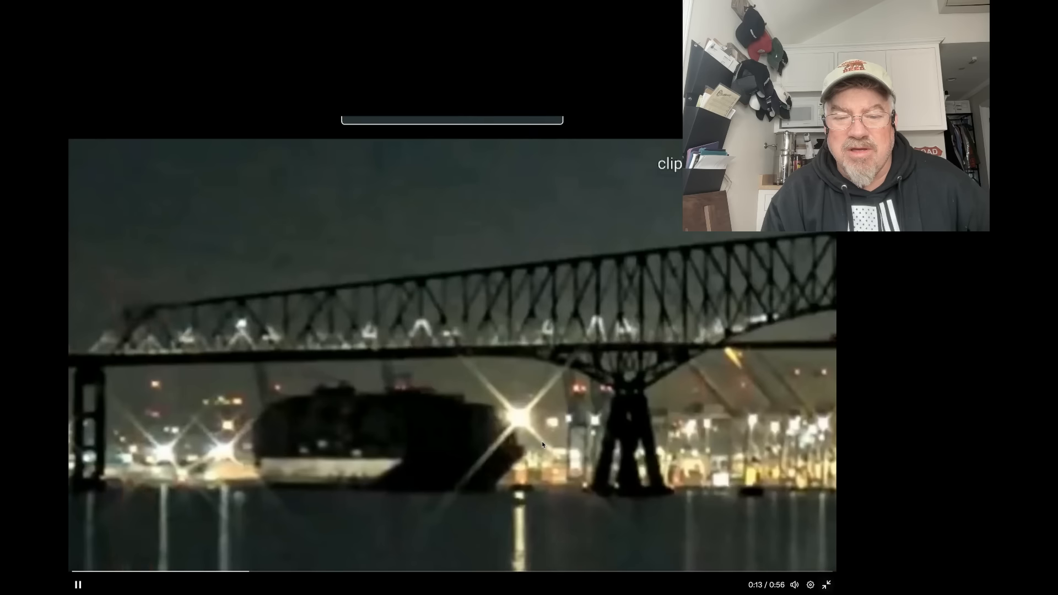
Leave the full-screen clip for the Road to Roota homepage, scrolled to the Veritaseum wallet image
left_click(826, 584)
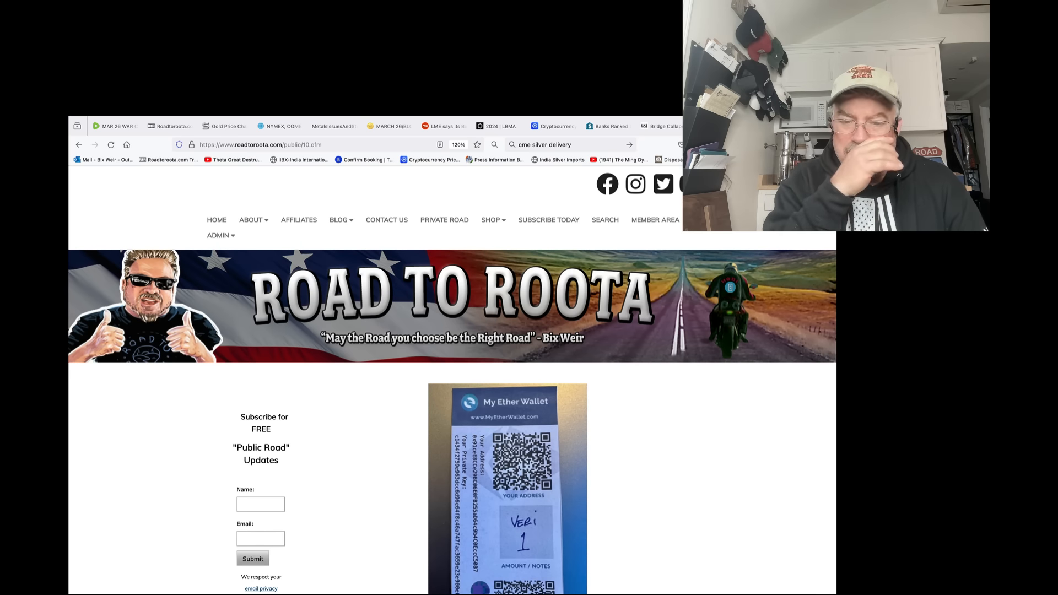
scroll("down", 3)
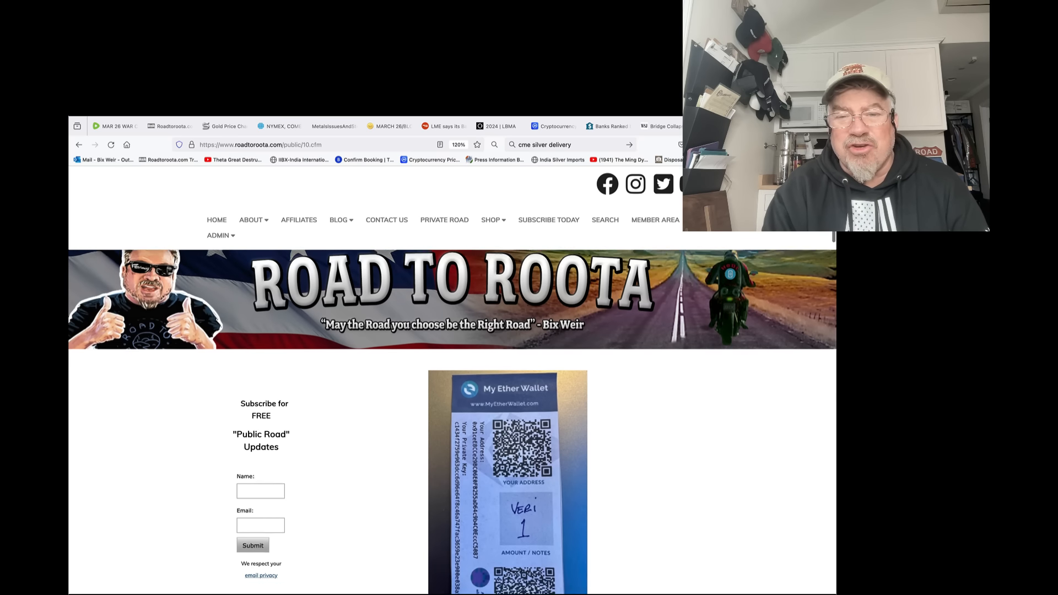
scroll("down", 3)
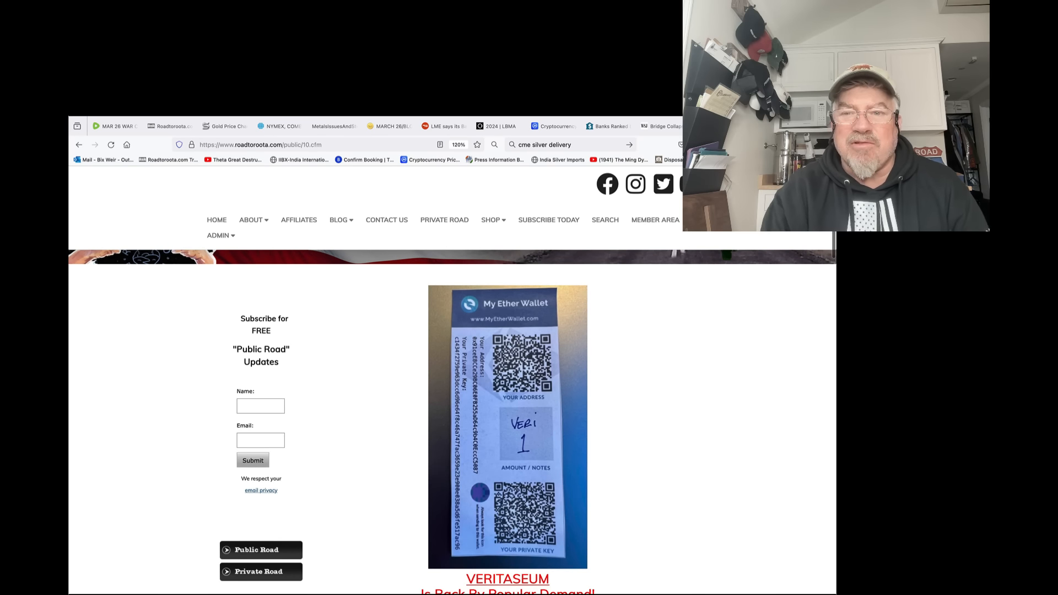